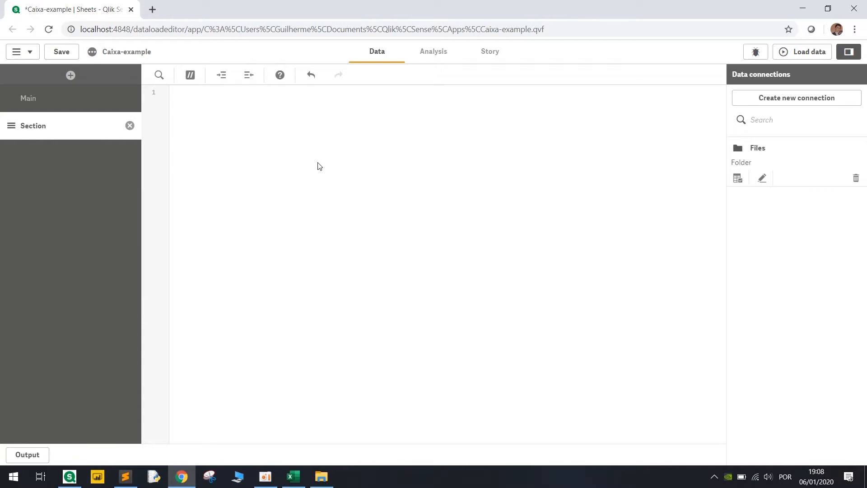
{"action": "mouse_move", "coordinate": [293, 476]}
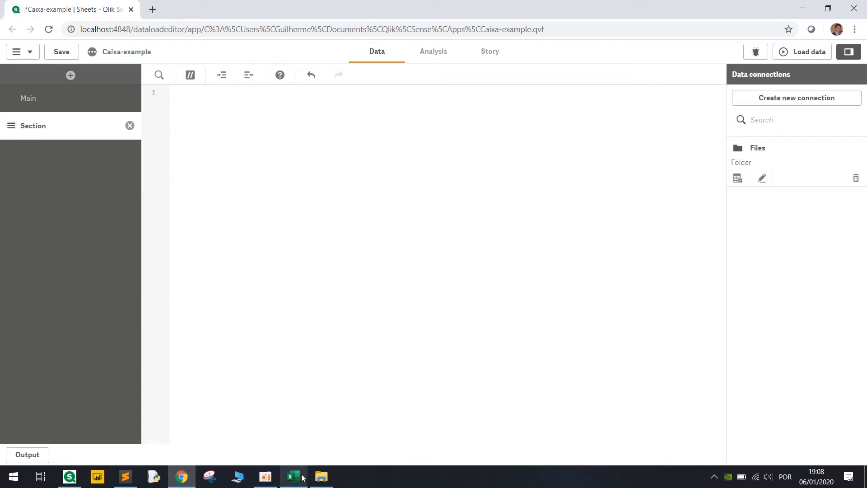
{"action": "mouse_move", "coordinate": [326, 310]}
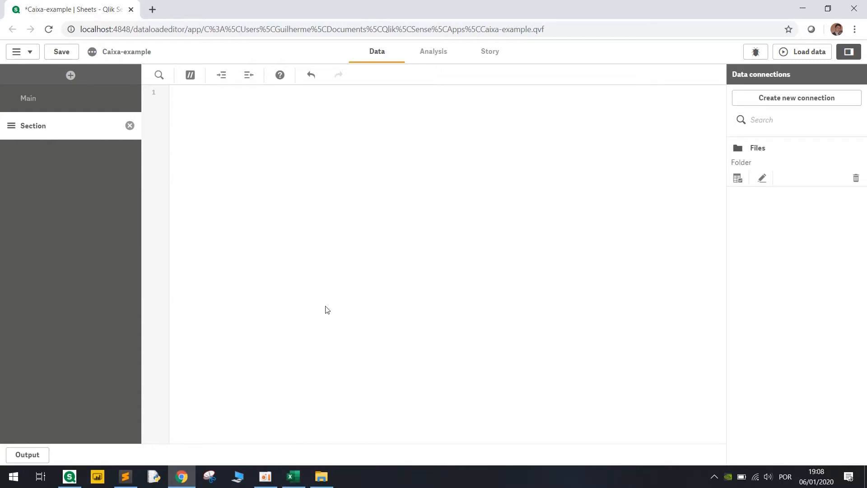
{"action": "mouse_move", "coordinate": [531, 218]}
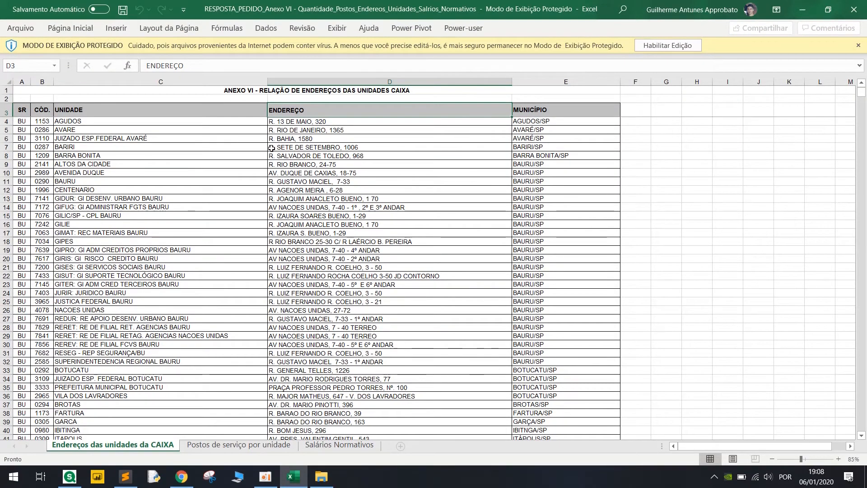
Select the Excel address file and use its first row as field names SR, CÓD., UNIDADE, ENDEREÇO, MUNICÍPIO.
{"action": "left_click", "coordinate": [161, 109]}
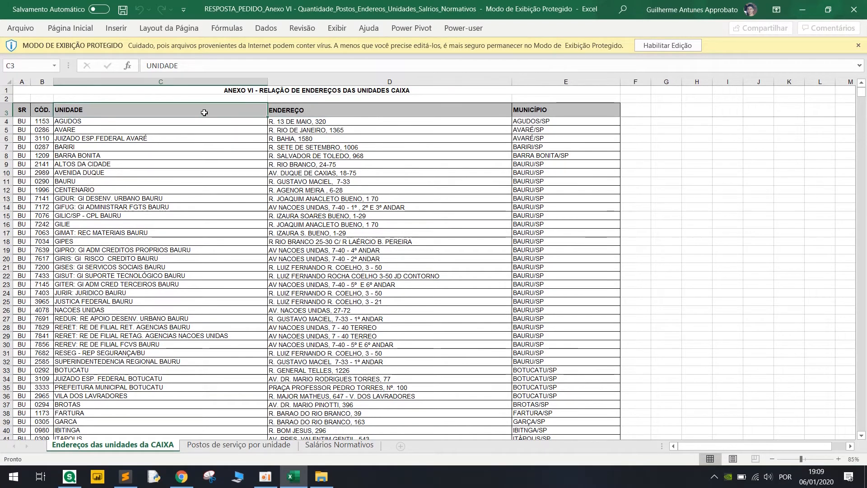
{"action": "mouse_move", "coordinate": [154, 124]}
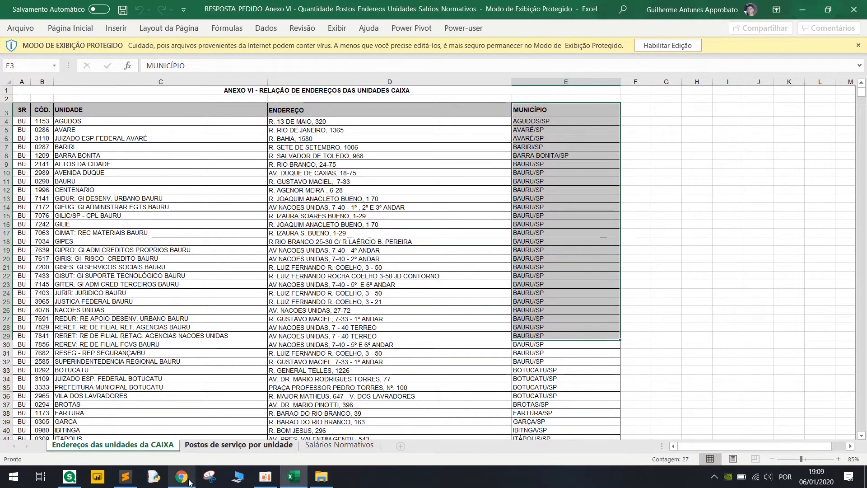
{"action": "left_click", "coordinate": [181, 476]}
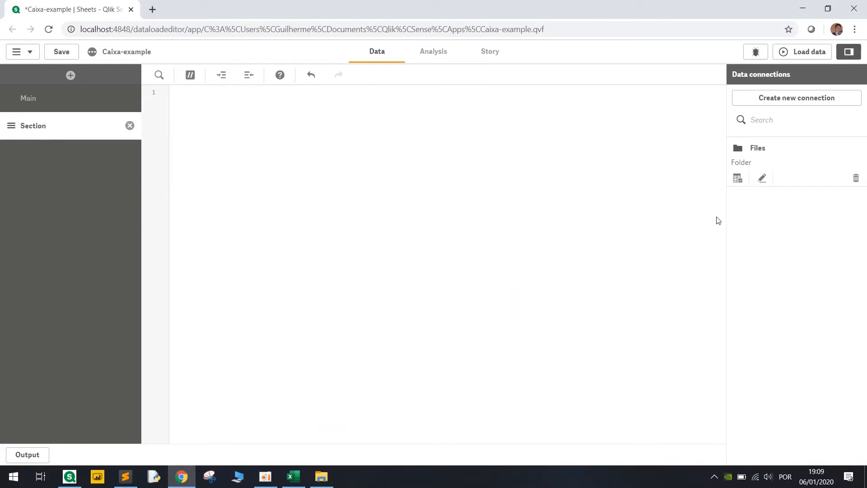
{"action": "left_click", "coordinate": [738, 178]}
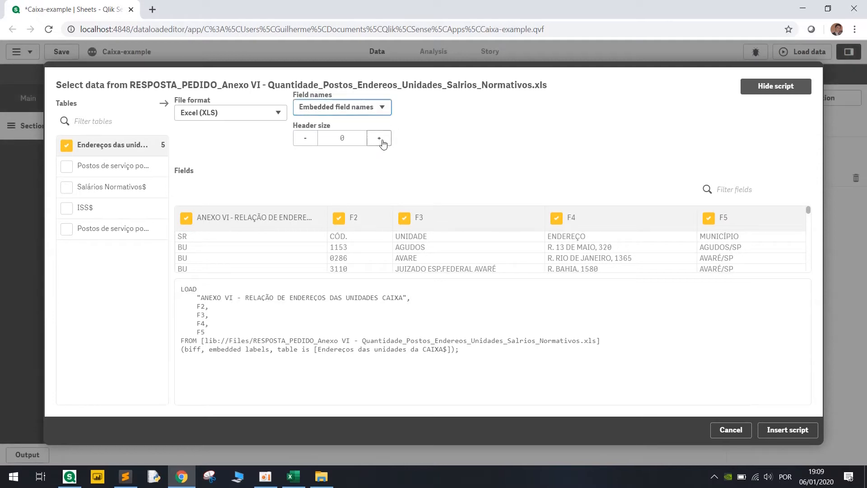
{"action": "left_click", "coordinate": [379, 138]}
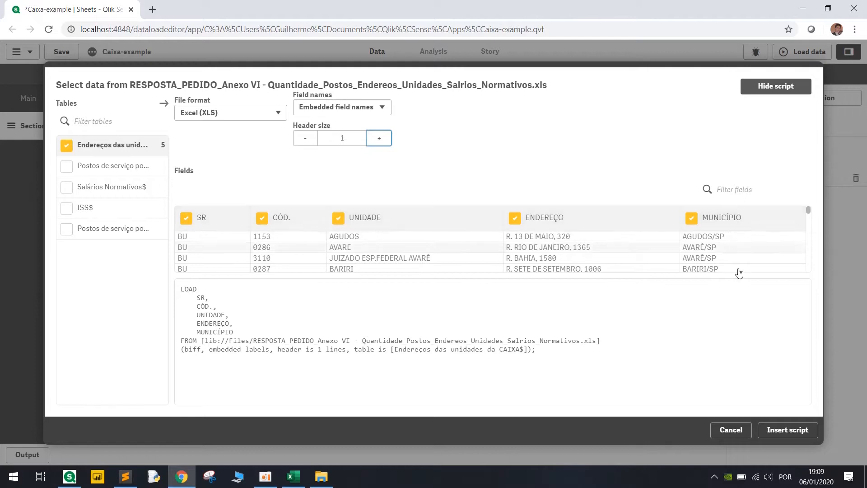
{"action": "mouse_move", "coordinate": [788, 430]}
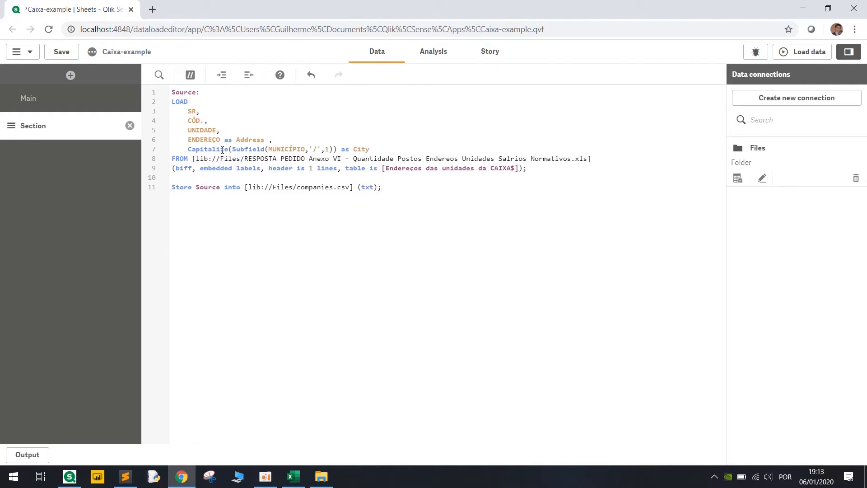
{"action": "mouse_move", "coordinate": [236, 139]}
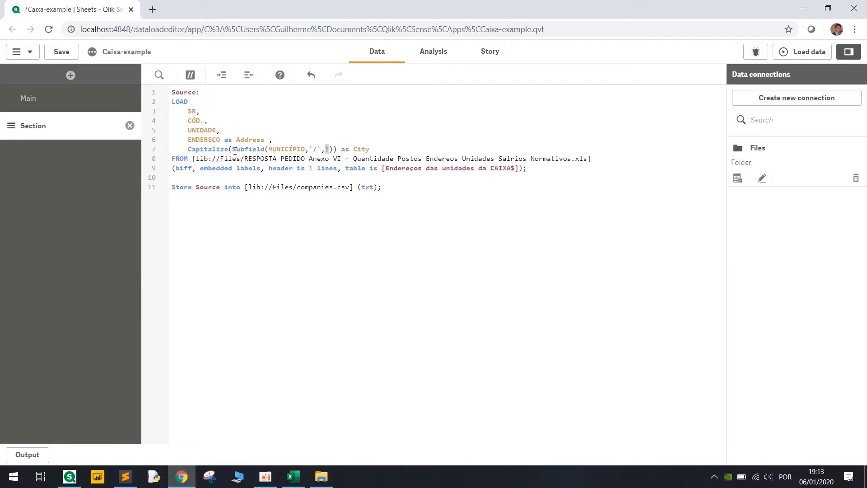
Highlight the Subfield function inside the Capitalize(Subfield(MUNICÍPIO,'/',1)) as City expression.
{"action": "double_click", "coordinate": [247, 149]}
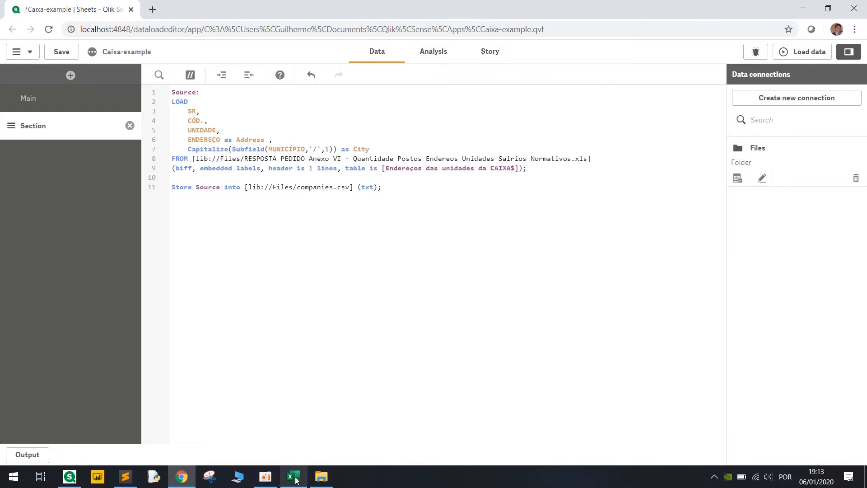
{"action": "left_click", "coordinate": [292, 476]}
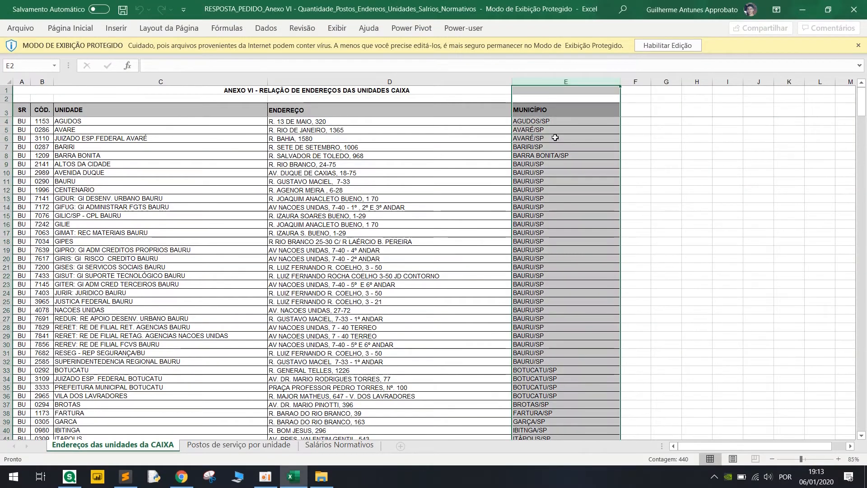
{"action": "left_click", "coordinate": [565, 120]}
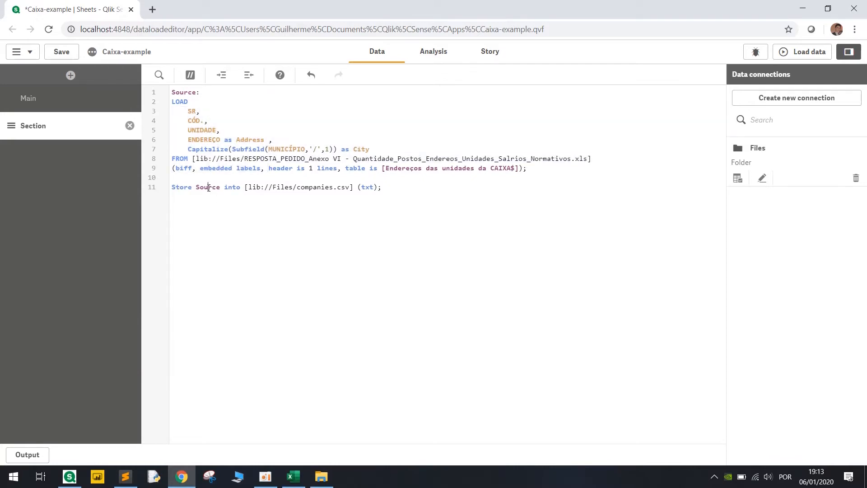
Run the load to export 439 rows and locate companies.csv in the project folder.
{"action": "double_click", "coordinate": [318, 187]}
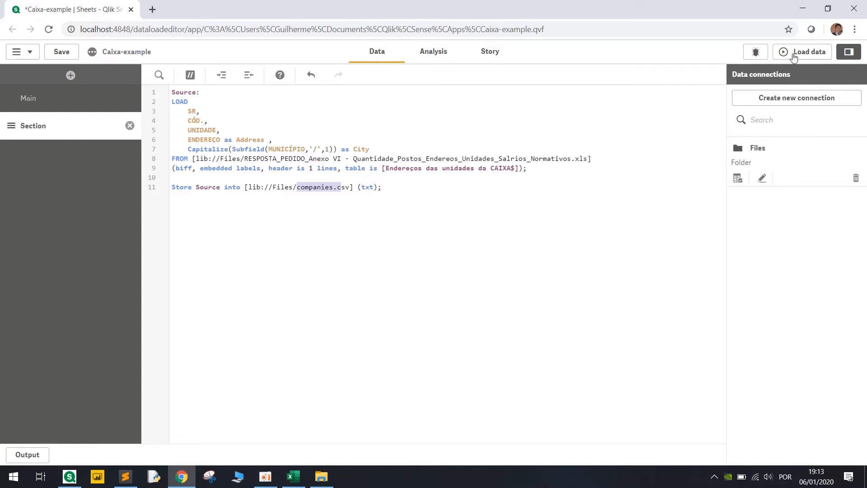
{"action": "left_click", "coordinate": [807, 52]}
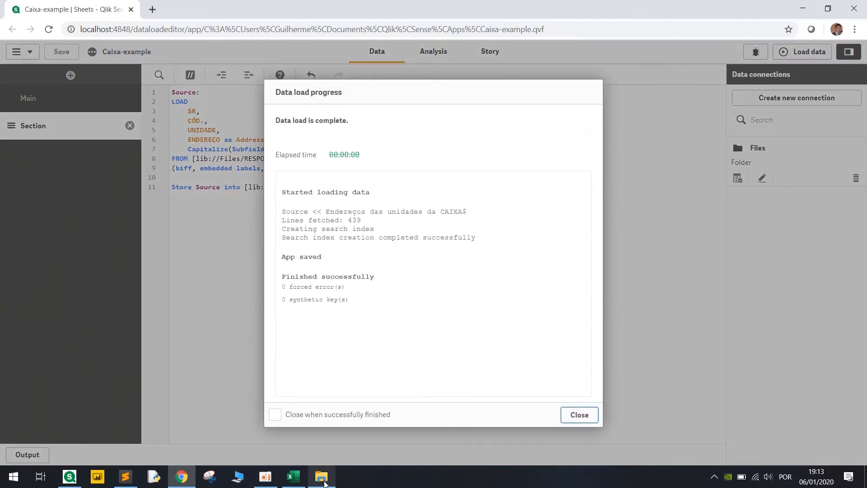
{"action": "left_click", "coordinate": [321, 476]}
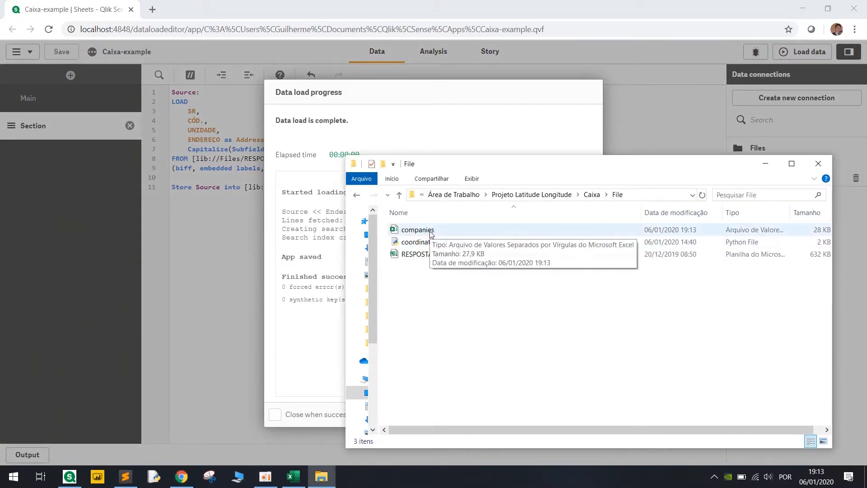
{"action": "left_click", "coordinate": [417, 229]}
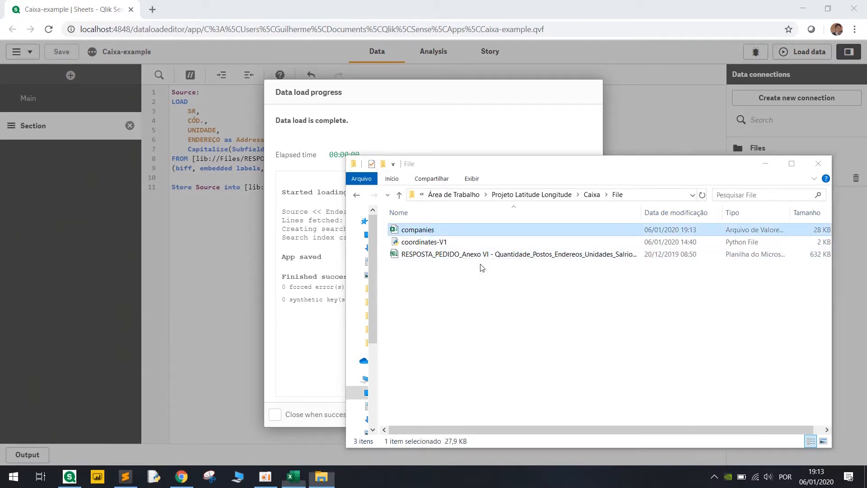
Split companies.csv column A at commas into SR, CÓD., UNIDADE, Address and City columns.
{"action": "double_click", "coordinate": [418, 230]}
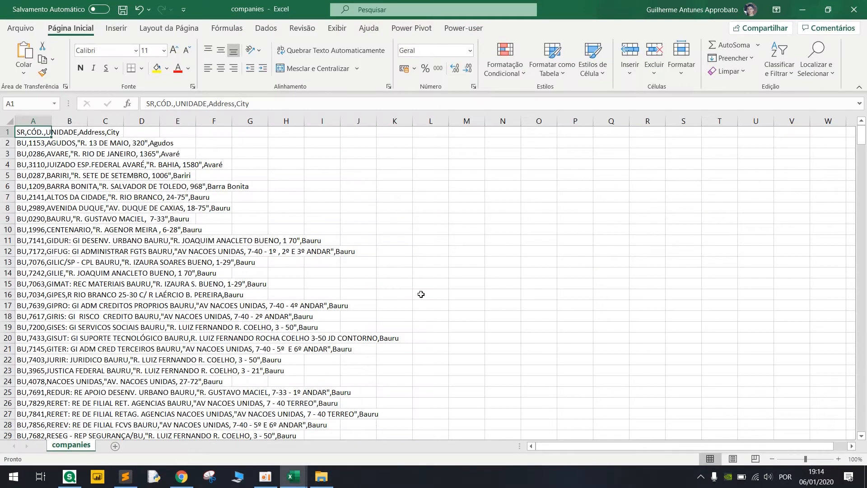
{"action": "left_click", "coordinate": [32, 120]}
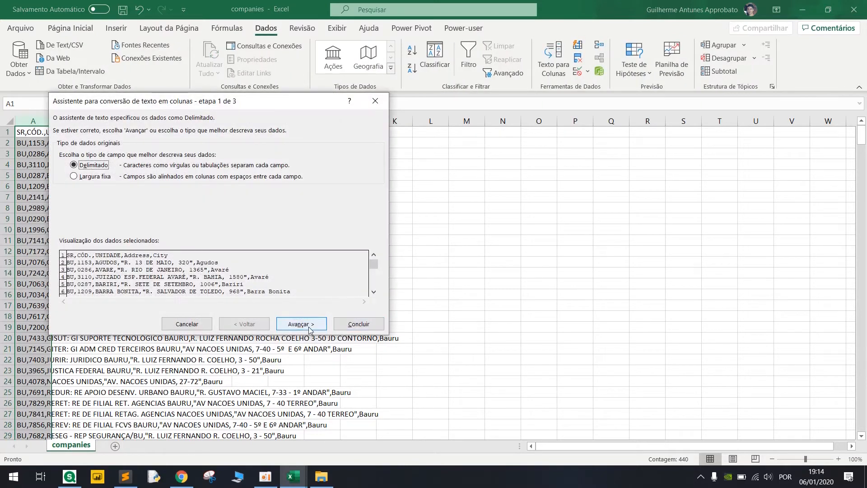
{"action": "left_click", "coordinate": [301, 323]}
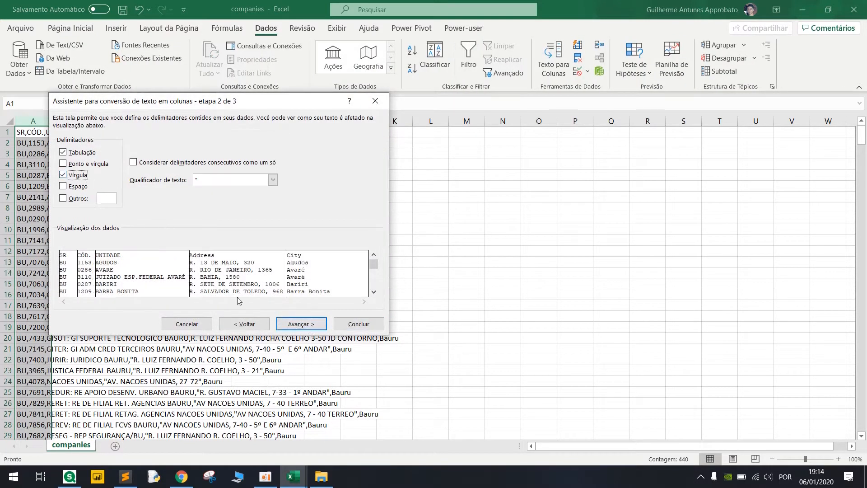
{"action": "left_click", "coordinate": [358, 323]}
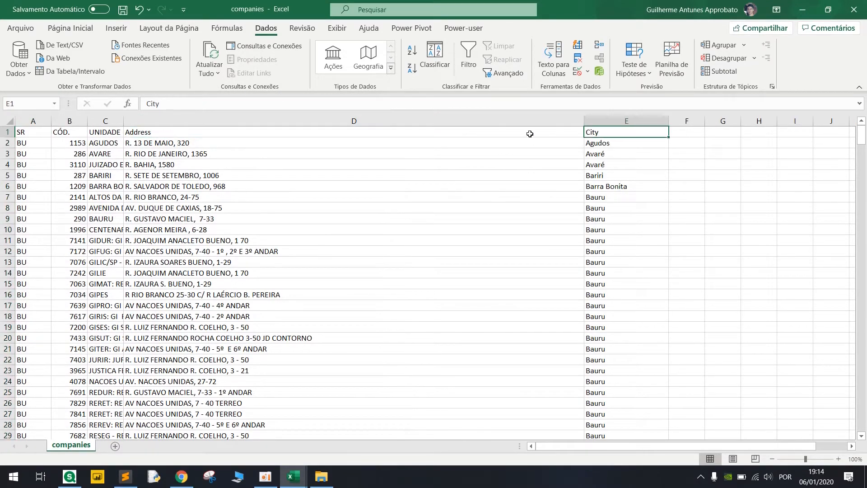
{"action": "left_click", "coordinate": [188, 240]}
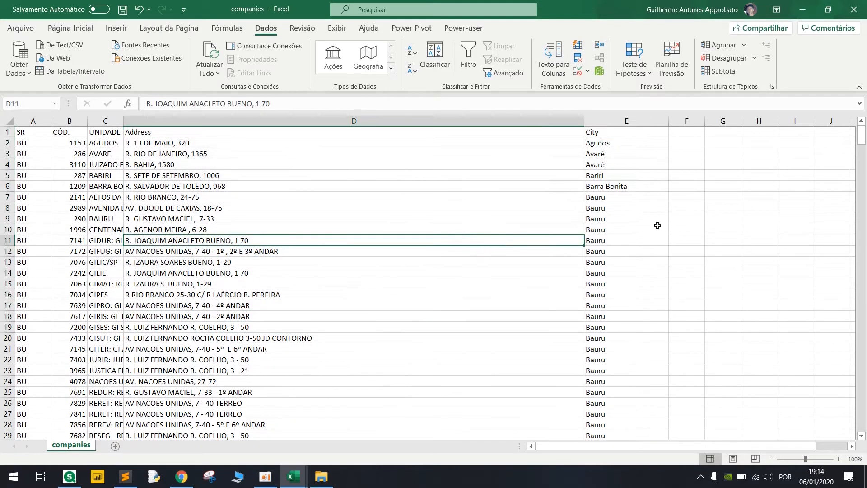
{"action": "mouse_move", "coordinate": [470, 274]}
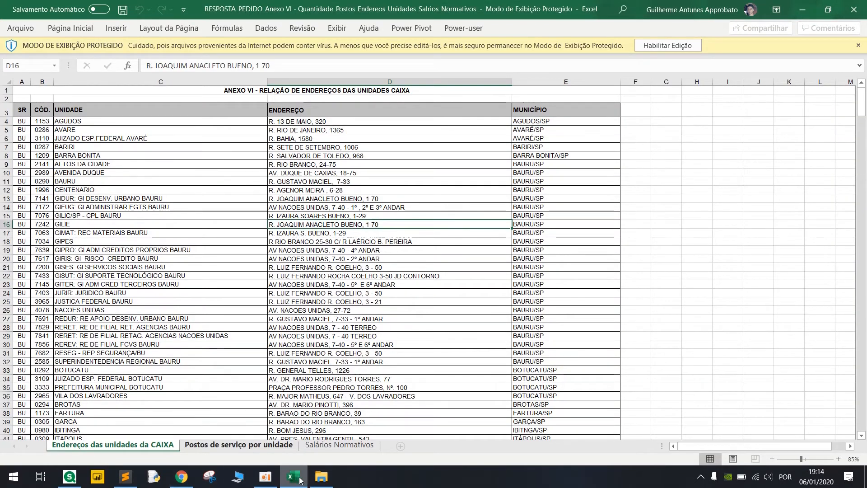
Review coordinates-V1.py reading companies.csv, then highlight 'into' in the Qlik STORE statement.
{"action": "left_click", "coordinate": [125, 476]}
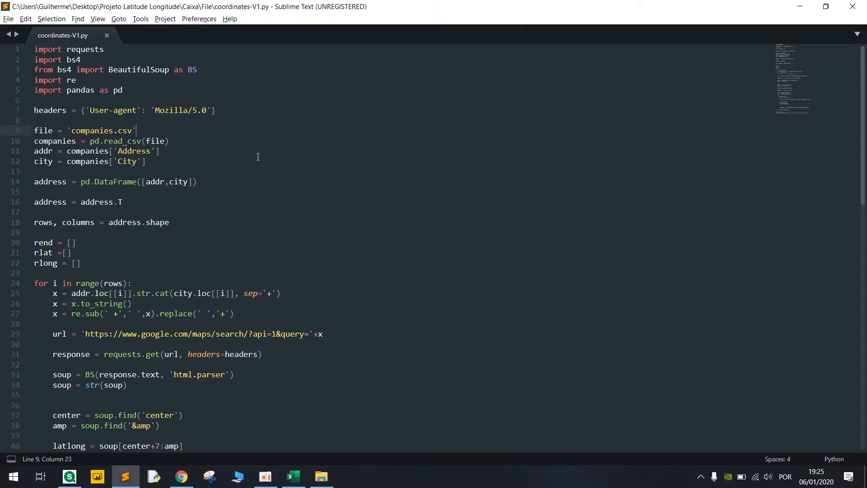
{"action": "scroll", "scroll_direction": "down", "scroll_amount": 3}
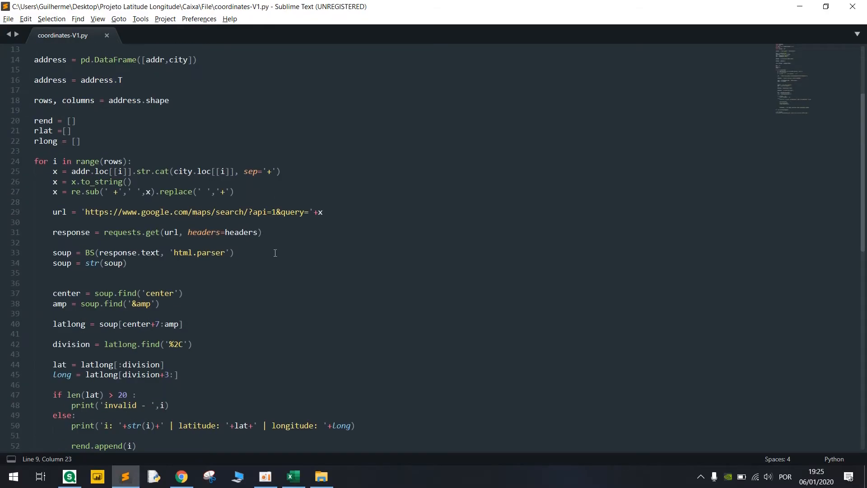
{"action": "scroll", "scroll_direction": "down", "scroll_amount": 3}
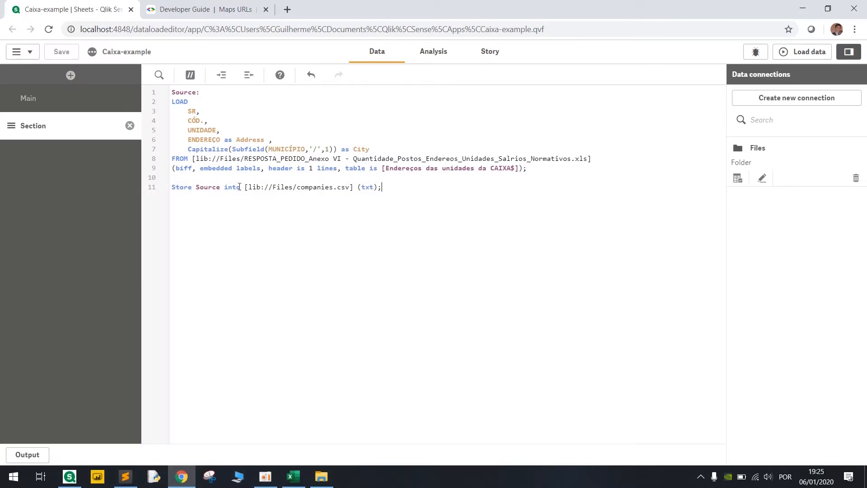
{"action": "double_click", "coordinate": [315, 187]}
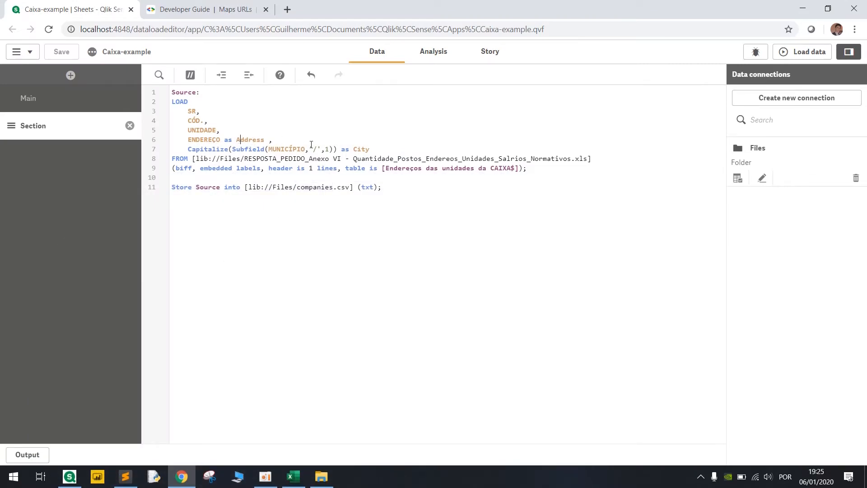
Show coordinates-V1.py at the lines reading Address and City from companies.csv.
{"action": "left_click", "coordinate": [125, 476]}
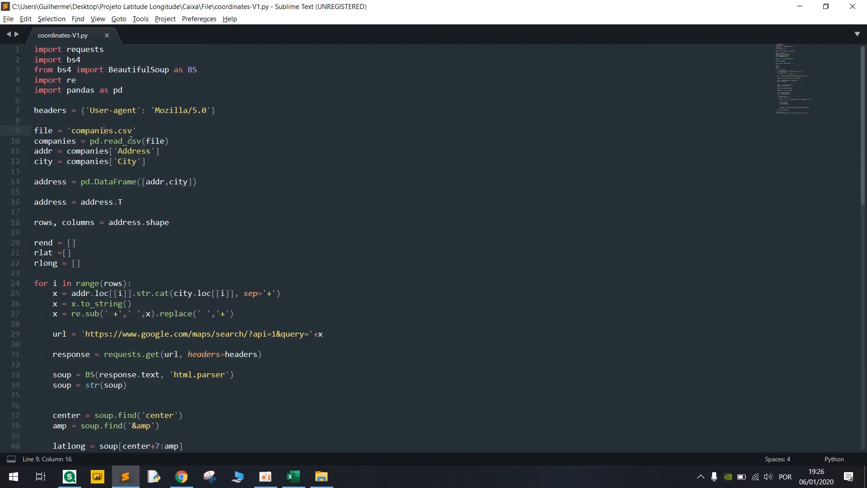
{"action": "left_click", "coordinate": [131, 151]}
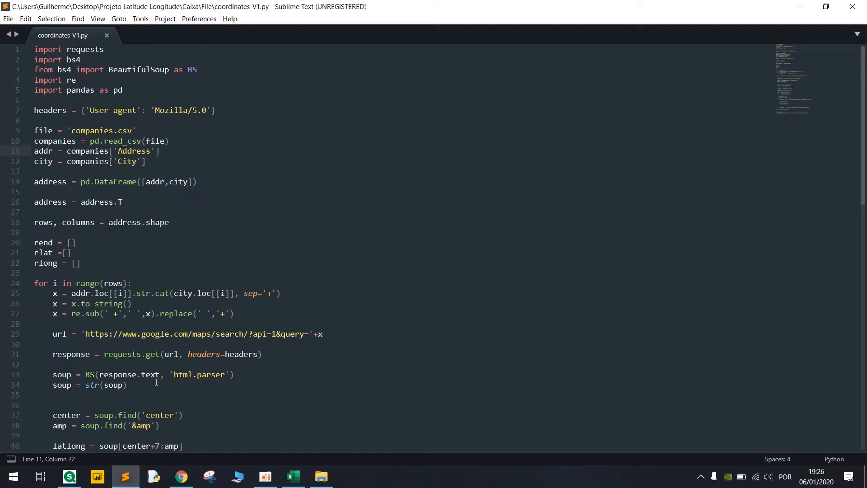
Scroll the Caixa address workbook, then return via the File folder to the coordinates script.
{"action": "left_click", "coordinate": [293, 477]}
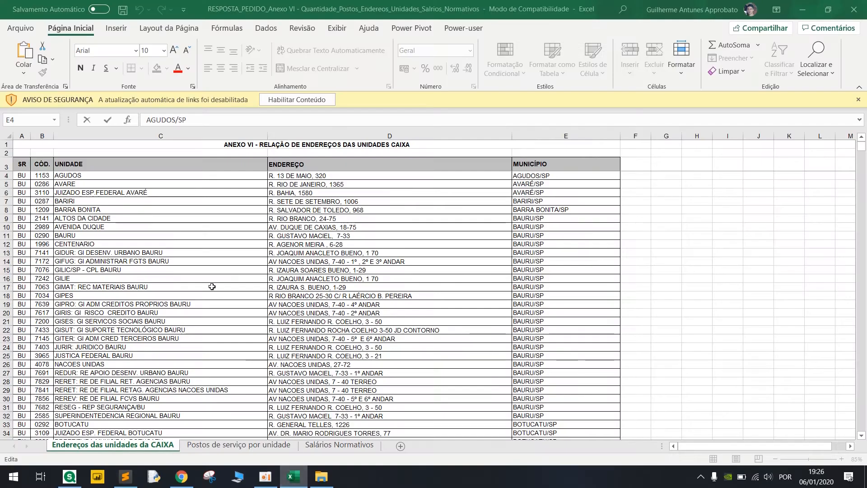
{"action": "scroll", "scroll_direction": "down", "scroll_amount": 3}
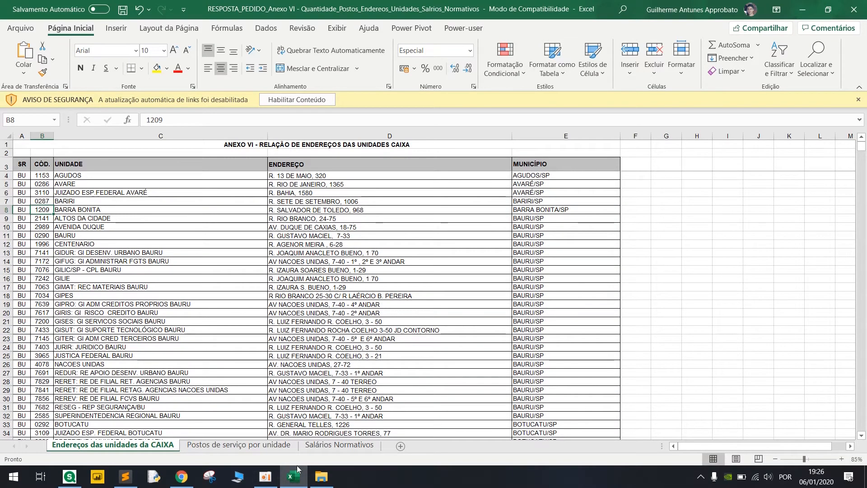
{"action": "left_click", "coordinate": [321, 478]}
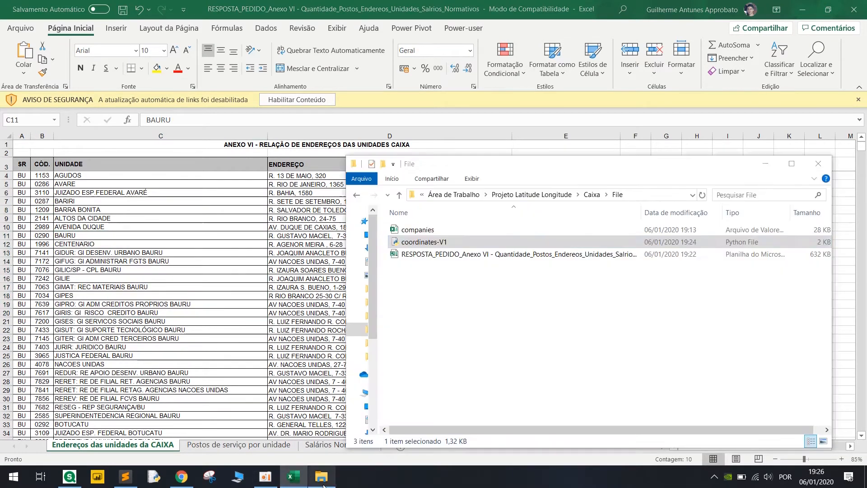
{"action": "left_click", "coordinate": [417, 229]}
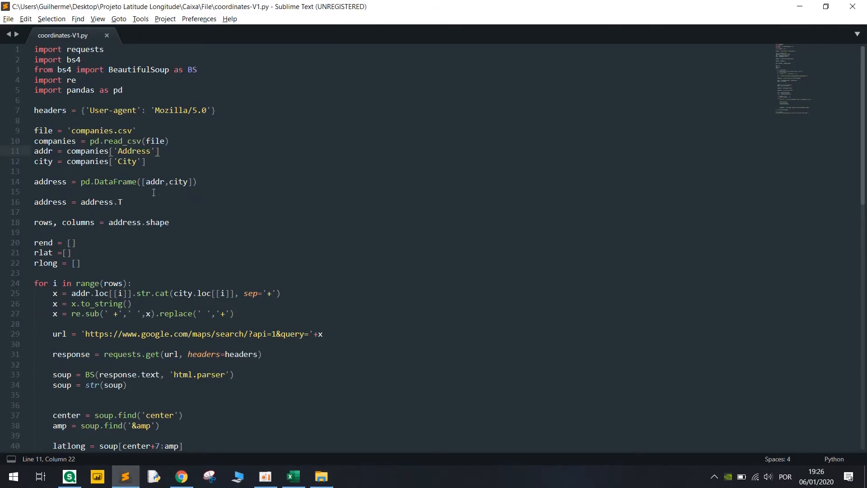
{"action": "scroll", "scroll_direction": "down", "scroll_amount": 3}
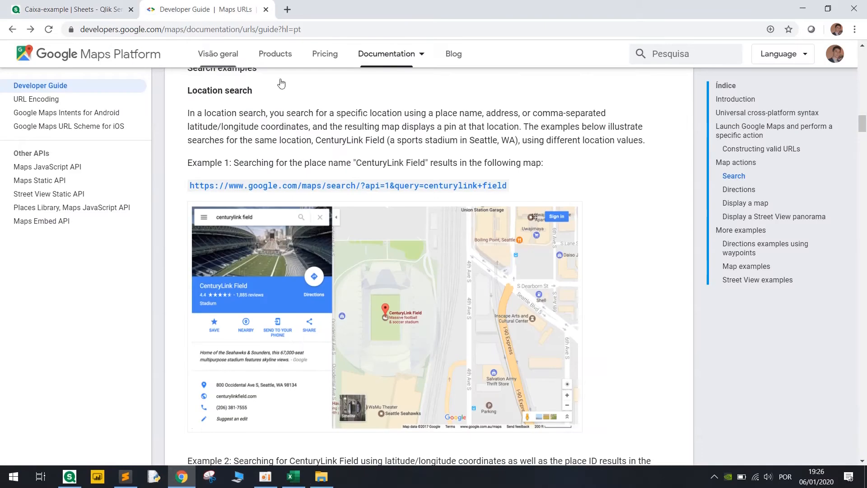
{"action": "mouse_move", "coordinate": [196, 198]}
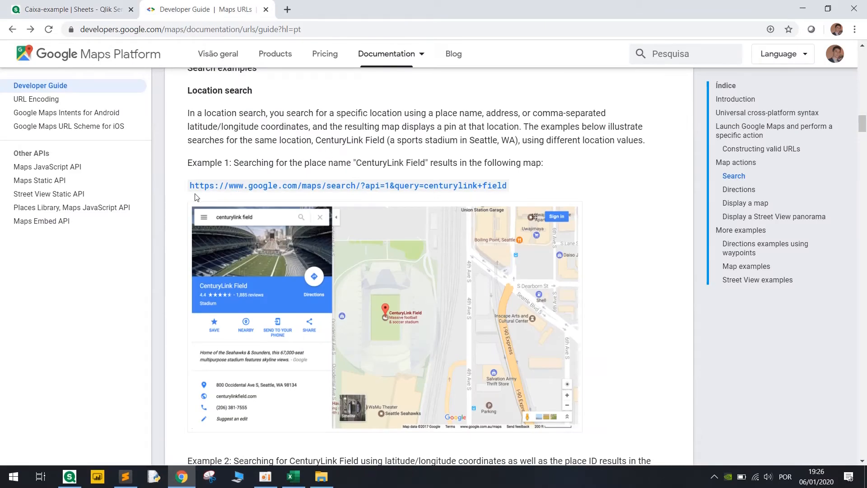
{"action": "mouse_move", "coordinate": [415, 192]}
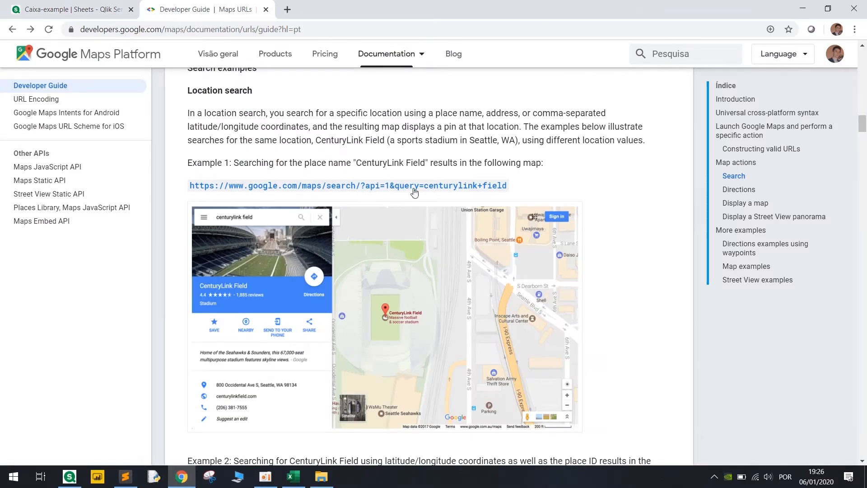
{"action": "mouse_move", "coordinate": [450, 190]}
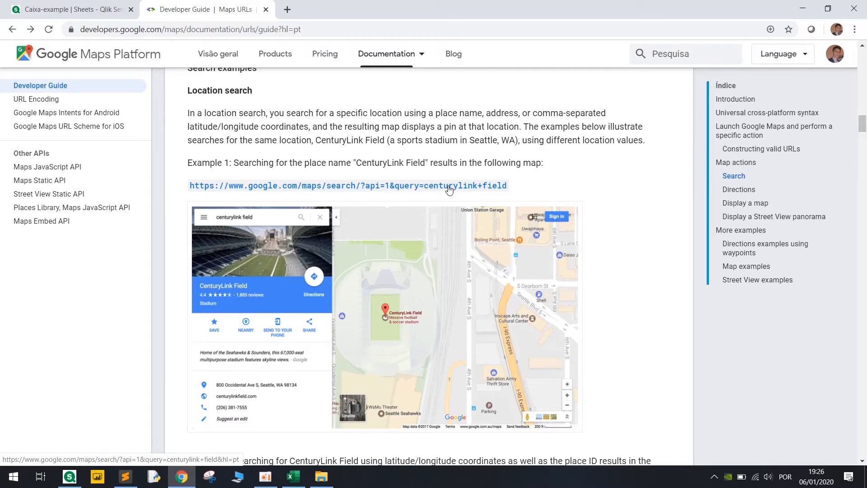
{"action": "mouse_move", "coordinate": [190, 193]}
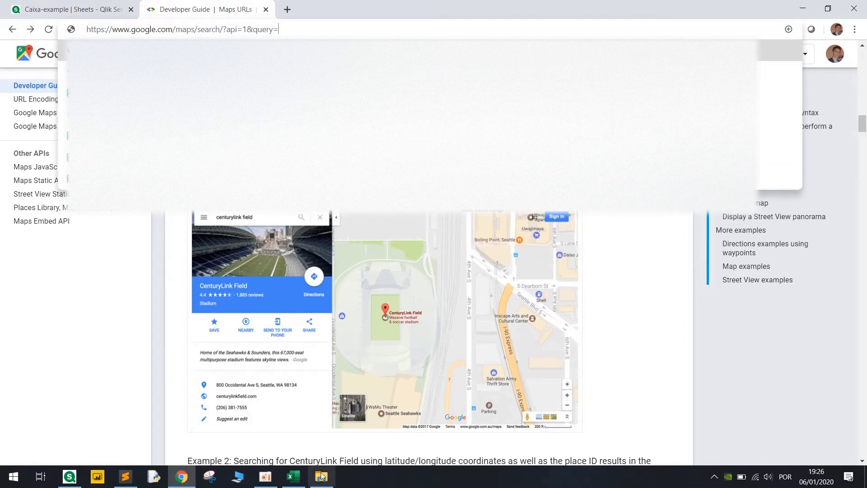
Search R. 13 DE MAIO, 320 in Google Maps and view the result page's source.
{"action": "left_click", "coordinate": [294, 476]}
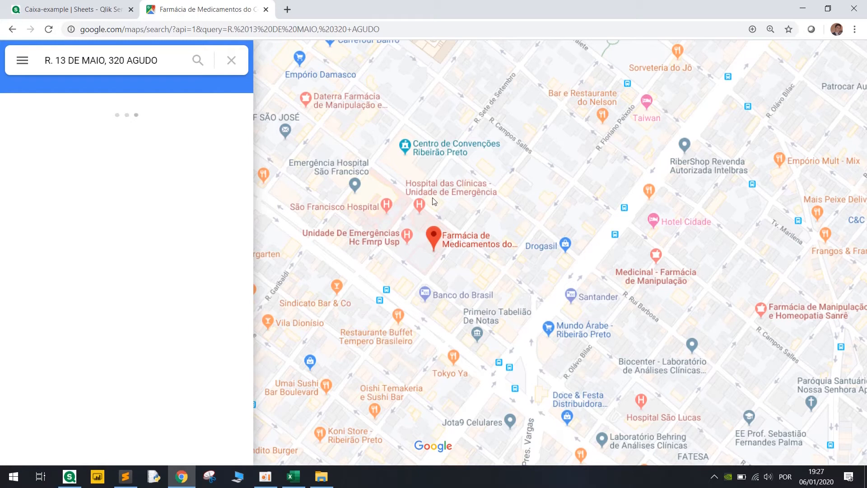
{"action": "left_click", "coordinate": [430, 238]}
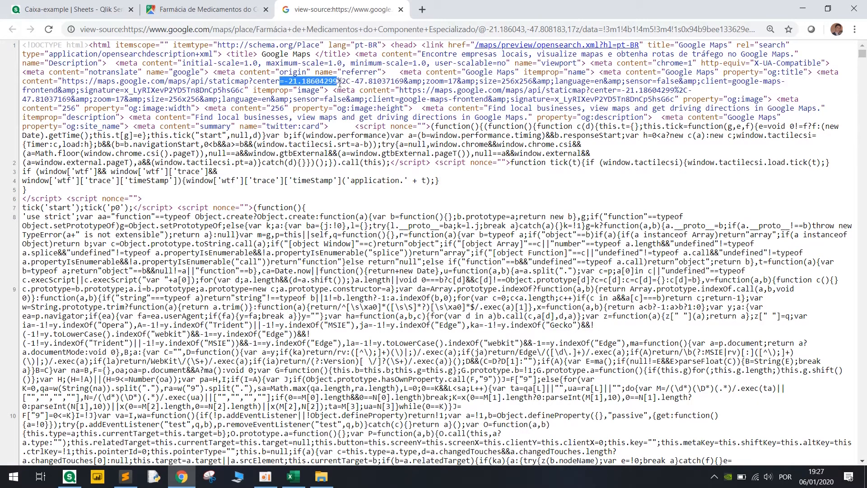
Match the script's center and &amp markers to the latitude,longitude pair in the page source.
{"action": "left_click", "coordinate": [126, 476]}
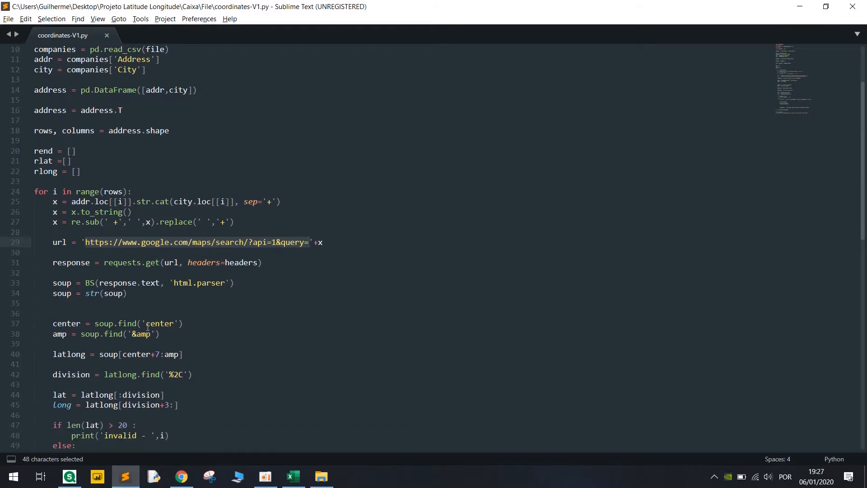
{"action": "double_click", "coordinate": [161, 323]}
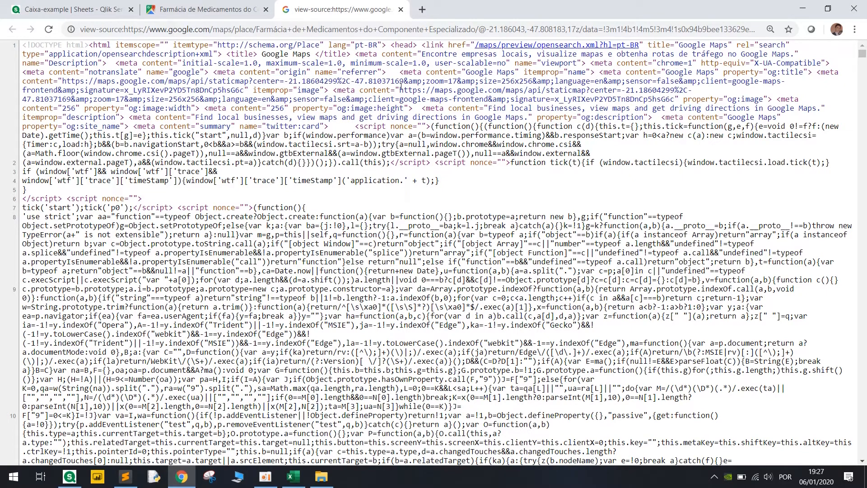
{"action": "double_click", "coordinate": [412, 81]}
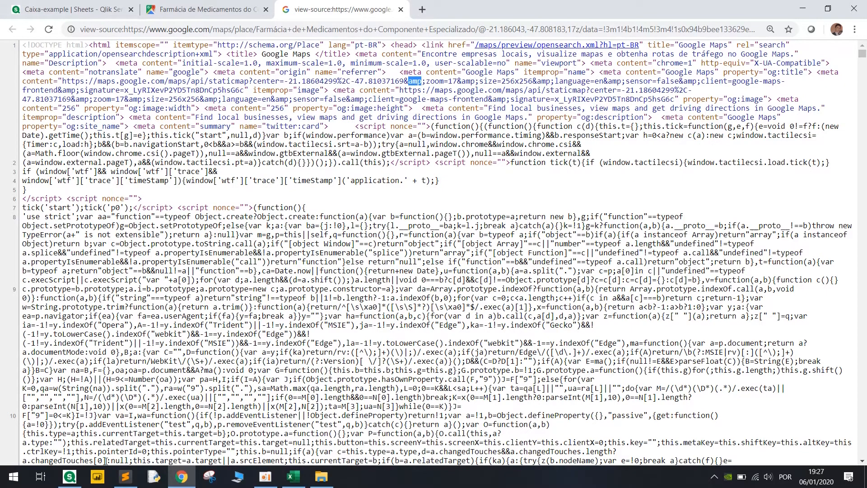
{"action": "left_click", "coordinate": [124, 476]}
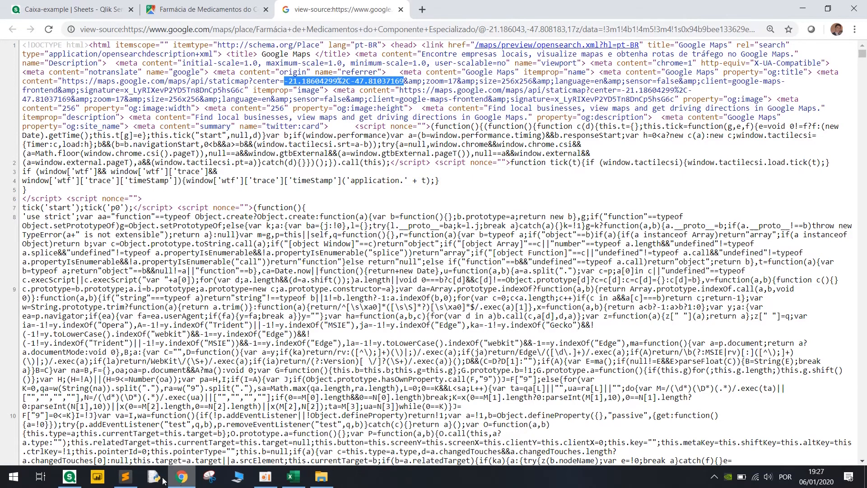
{"action": "left_click", "coordinate": [125, 476]}
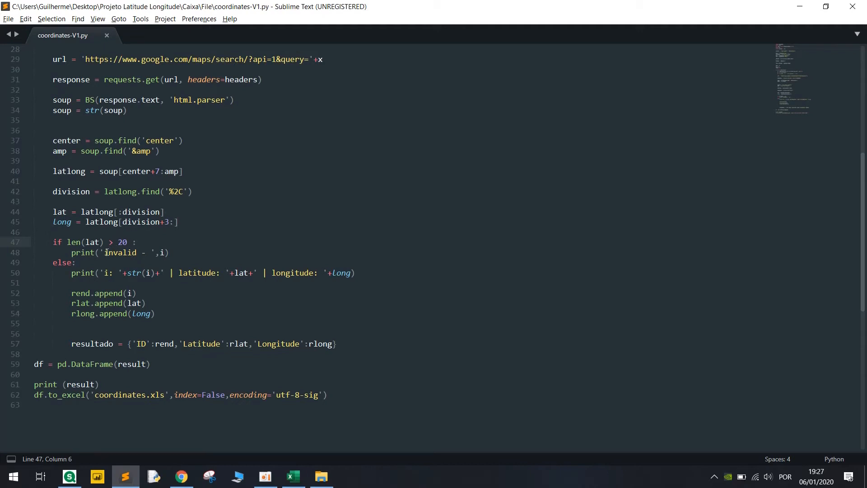
Review the script's invalid-address error print and the line exporting coordinates.xls.
{"action": "double_click", "coordinate": [120, 252]}
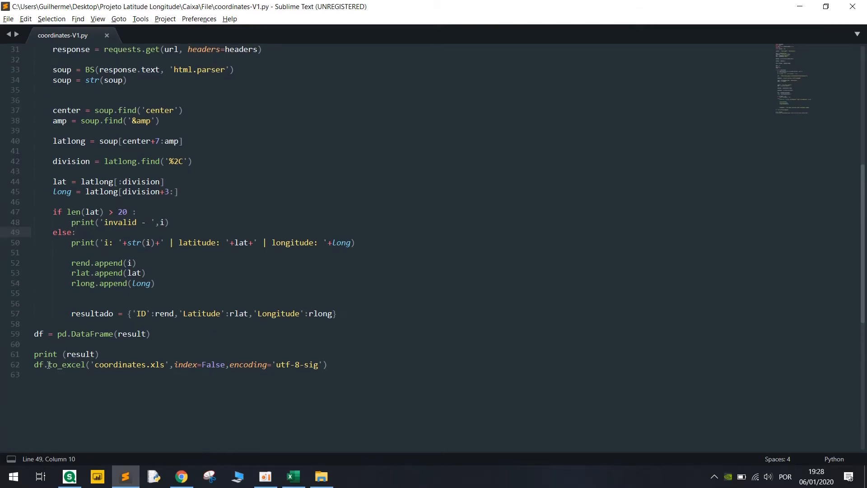
{"action": "left_click", "coordinate": [134, 364]}
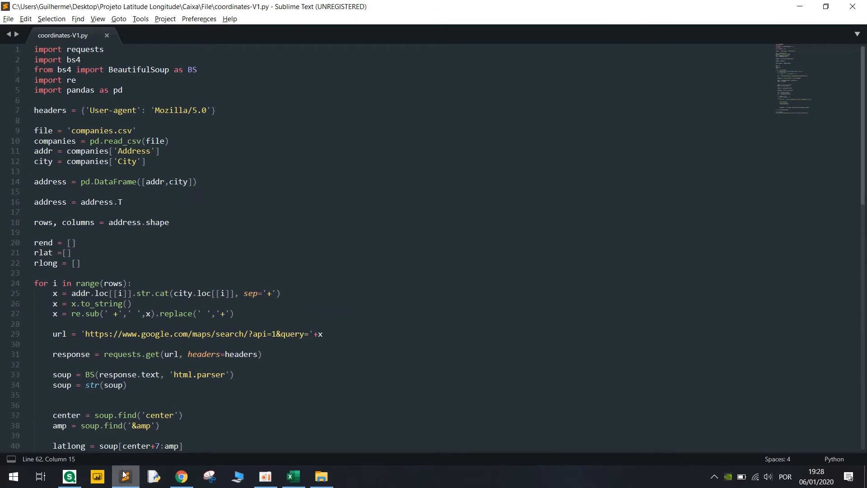
Open coordinates-V1.py from the File folder with Edit with IDLE.
{"action": "left_click", "coordinate": [321, 476]}
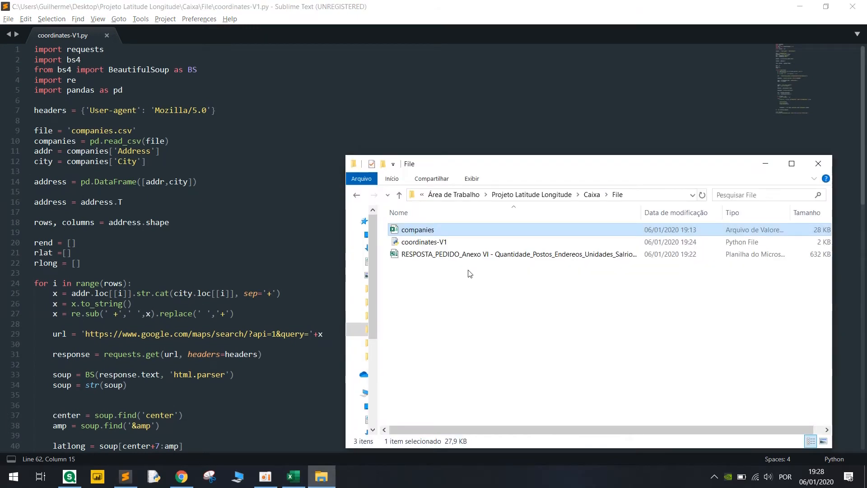
{"action": "right_click", "coordinate": [424, 242]}
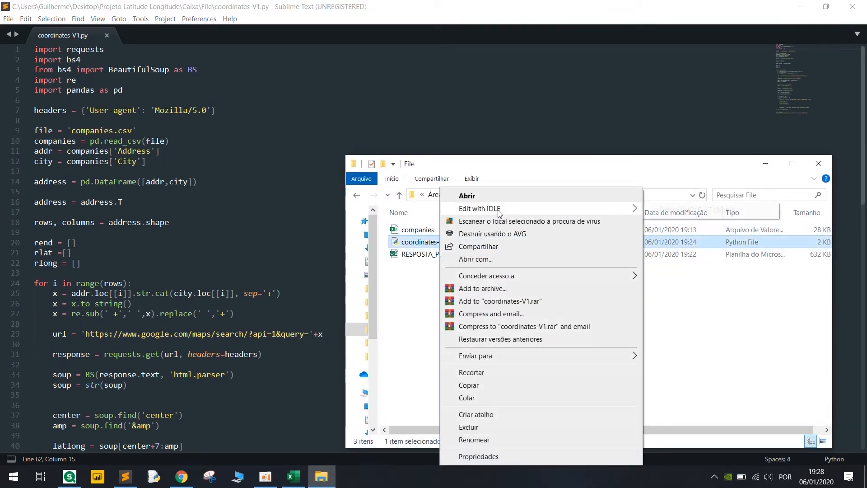
{"action": "left_click", "coordinate": [479, 209]}
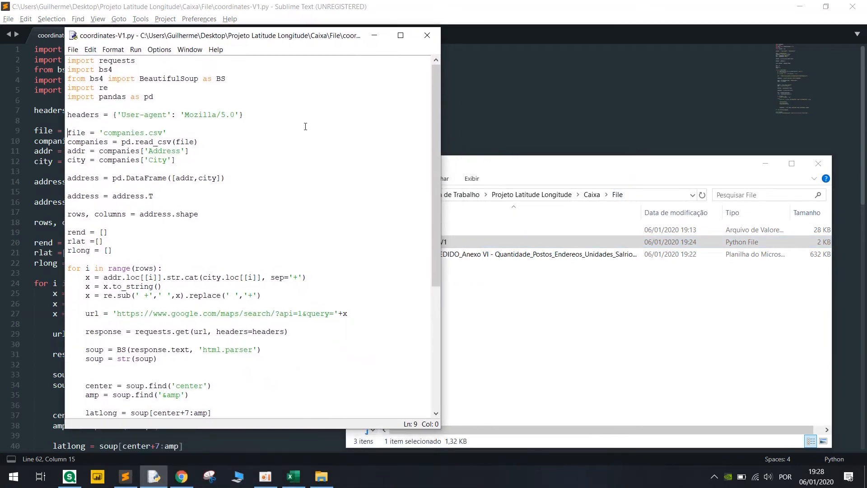
{"action": "mouse_move", "coordinate": [345, 214]}
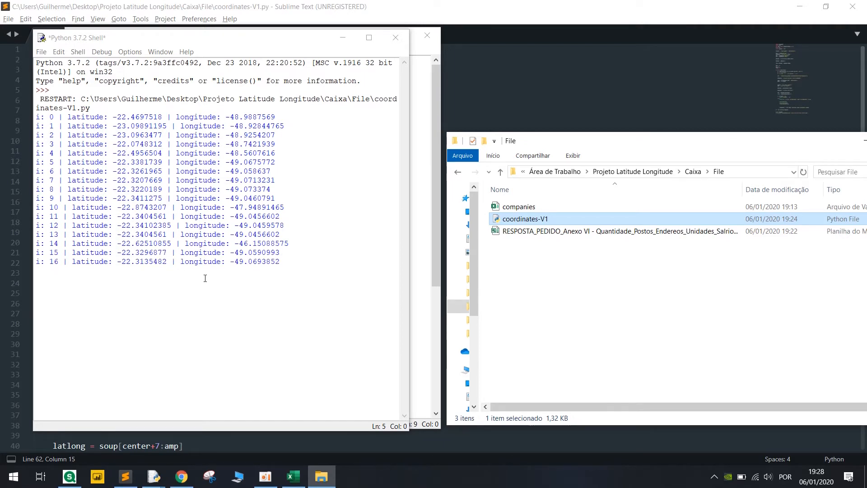
Open the generated coordinates.xls workbook with ID, Latitude and Longitude columns in Excel.
{"action": "left_click", "coordinate": [293, 476]}
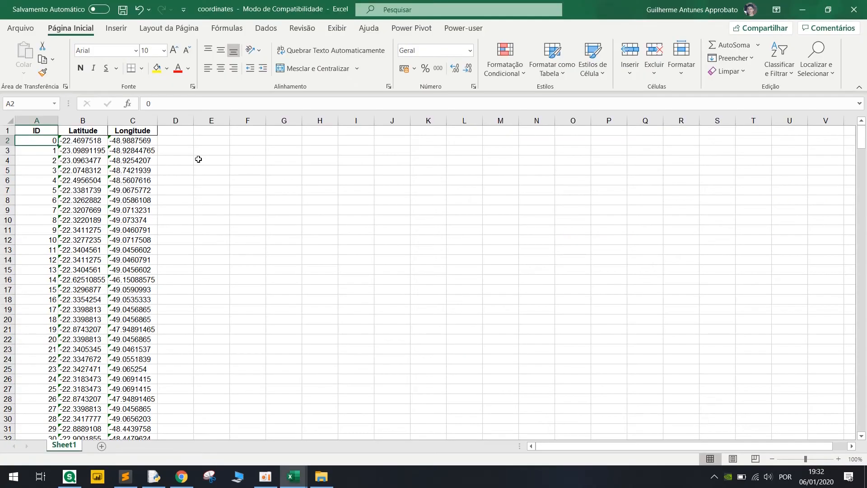
{"action": "mouse_move", "coordinate": [307, 467]}
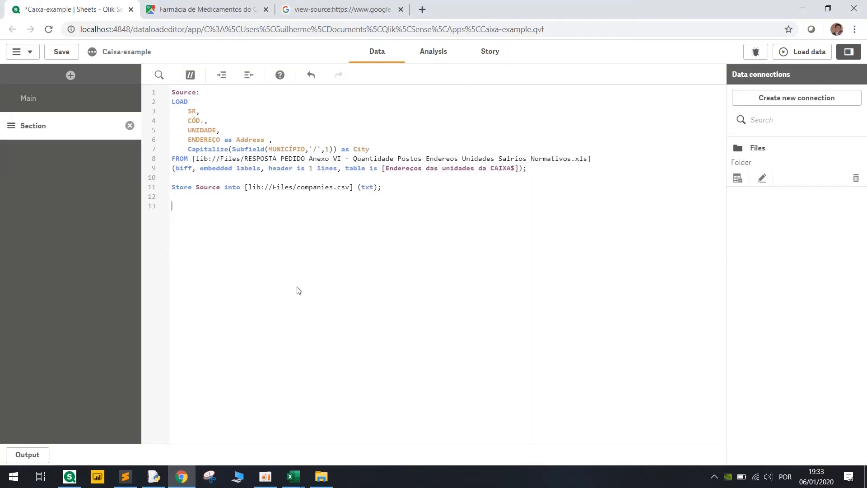
Begin a second Load statement taking RowNo()-1 as ID.
{"action": "type", "text": "Load"}
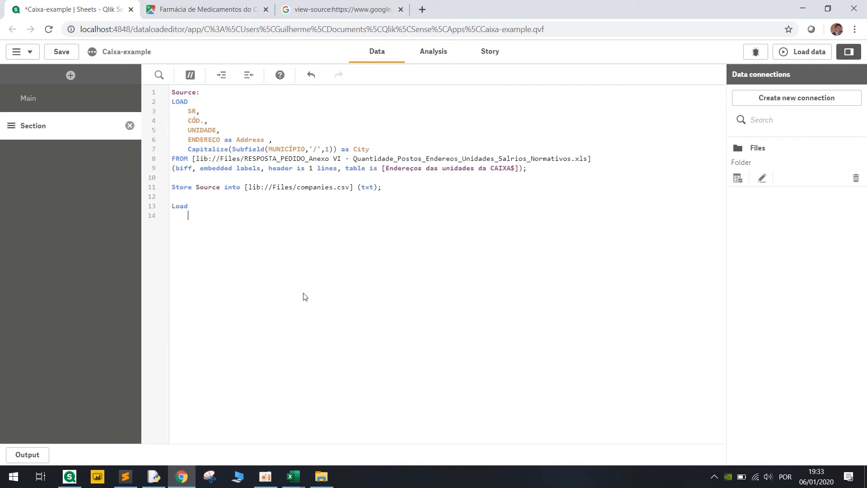
{"action": "type", "text": "row"}
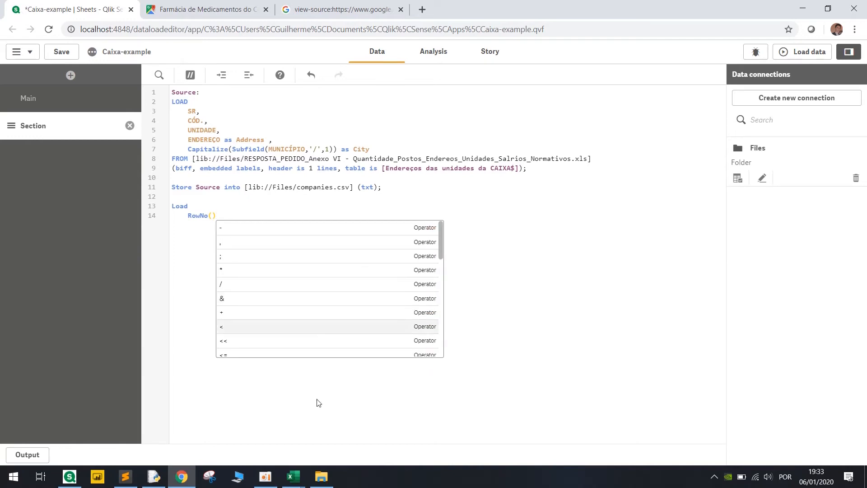
{"action": "left_click", "coordinate": [292, 477]}
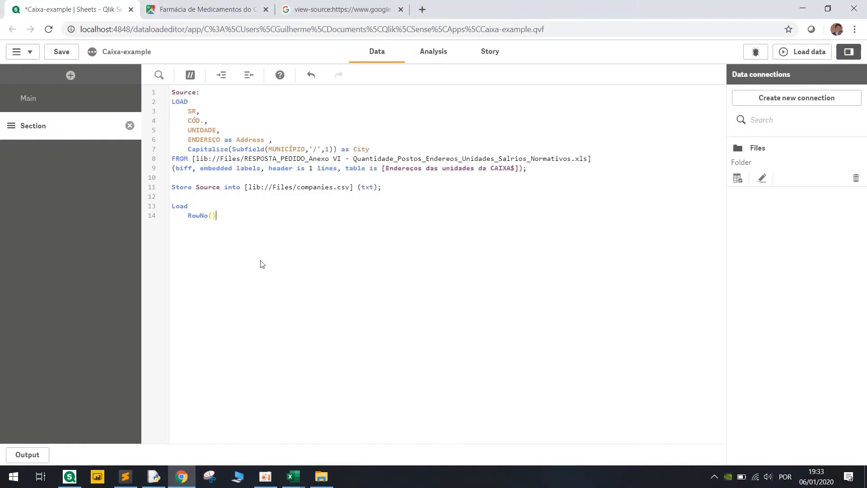
{"action": "type", "text": "-1"}
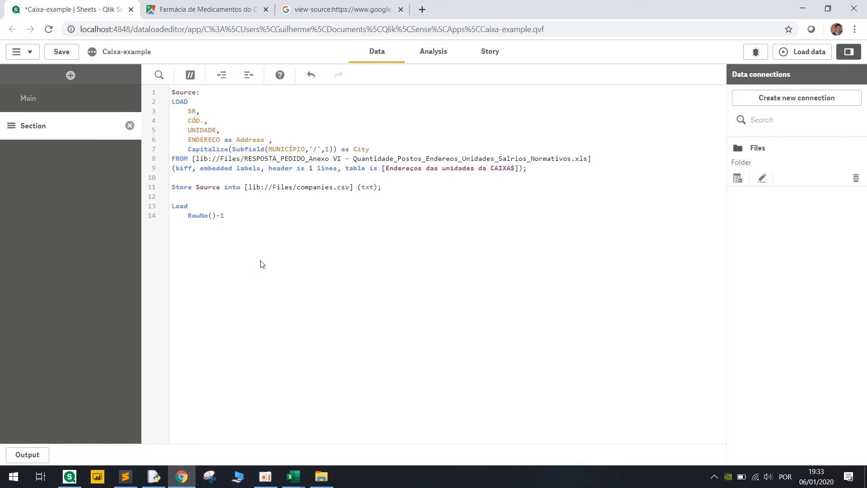
{"action": "type", "text": "as ID,"}
{"action": "type", "text": "C"}
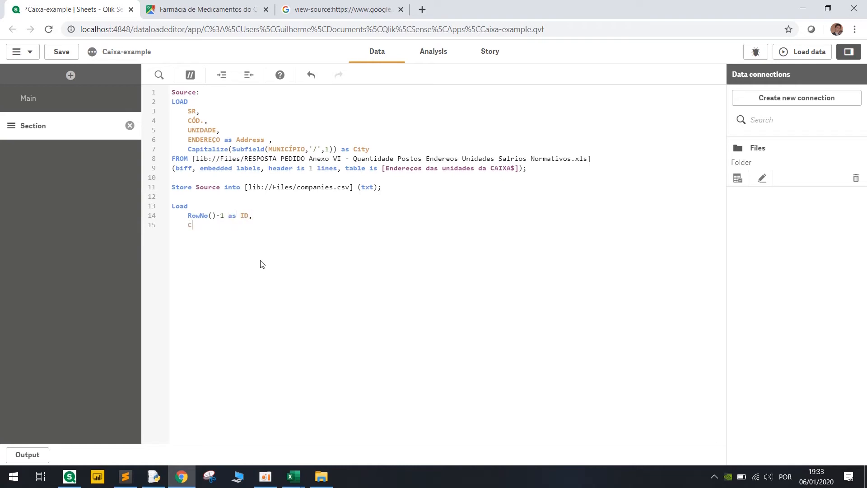
Add [CÓD.] to the load and finish it as Resident Source; on its own line.
{"action": "type", "text": "[CÓD.]"}
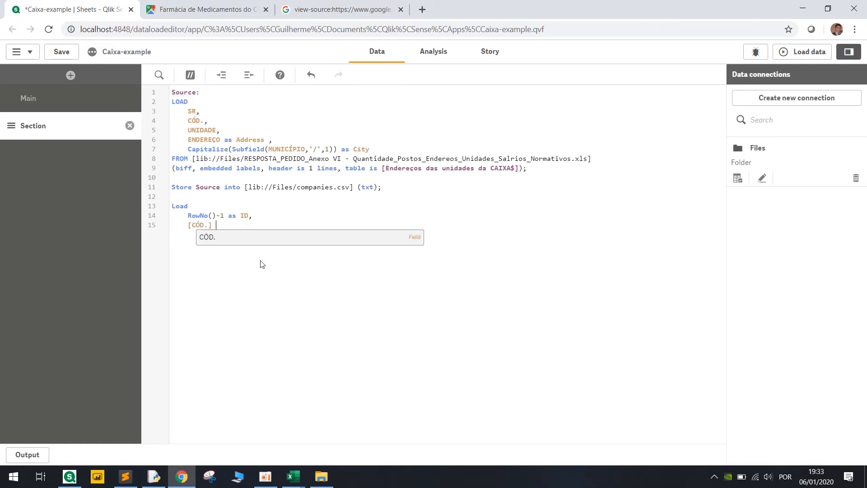
{"action": "type", "text": "fr"}
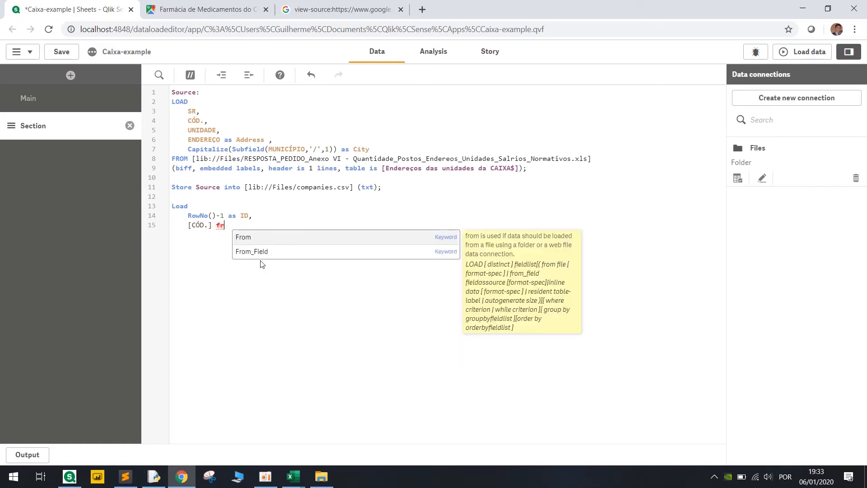
{"action": "type", "text": "Resident"}
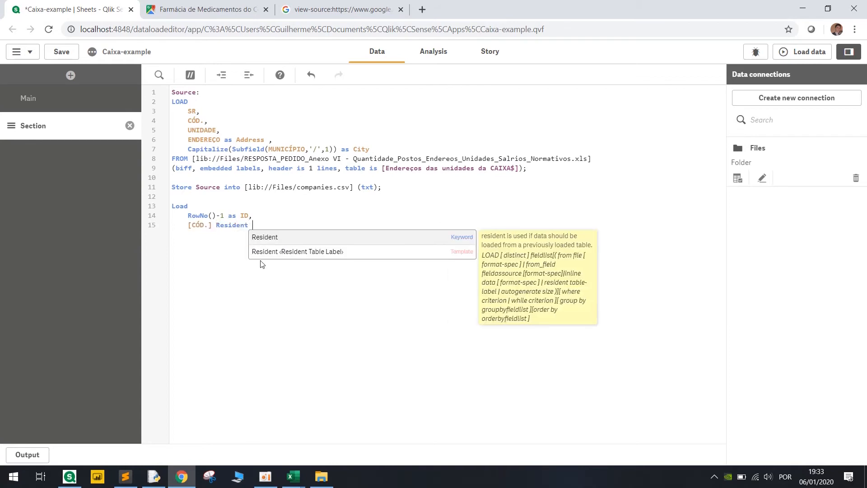
{"action": "type", "text": "Source;"}
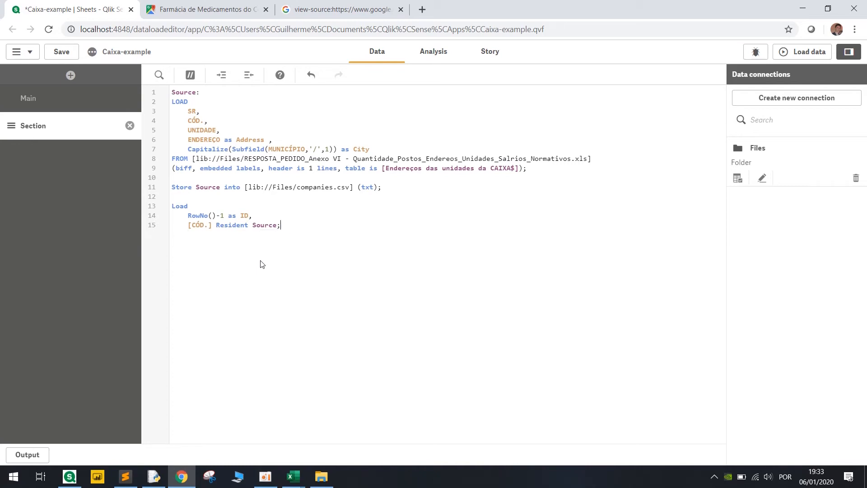
{"action": "key", "text": "enter"}
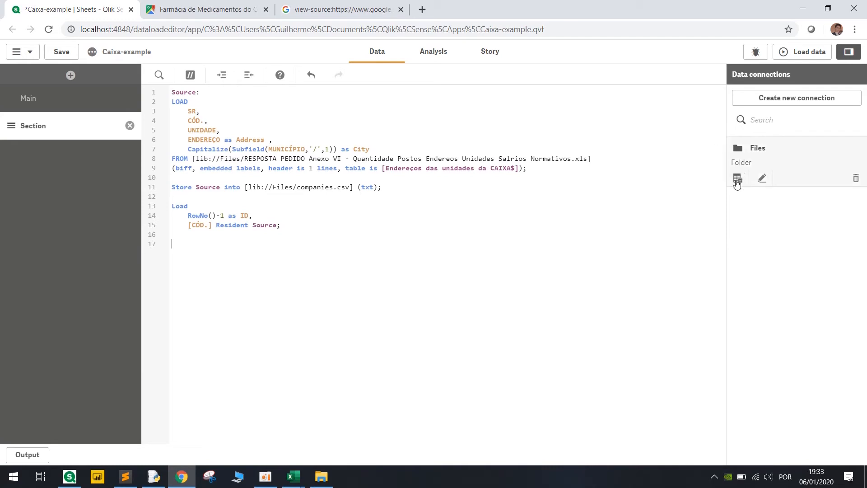
Load ID and GeoMakePoint of comma-replaced Latitude and Longitude as Coordinates from coordinates.xls, then reload the data.
{"action": "left_click", "coordinate": [738, 178]}
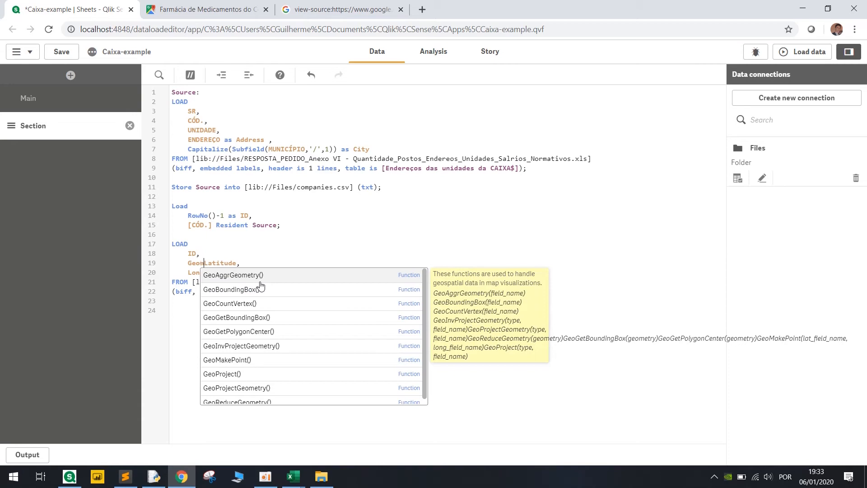
{"action": "left_click", "coordinate": [234, 359]}
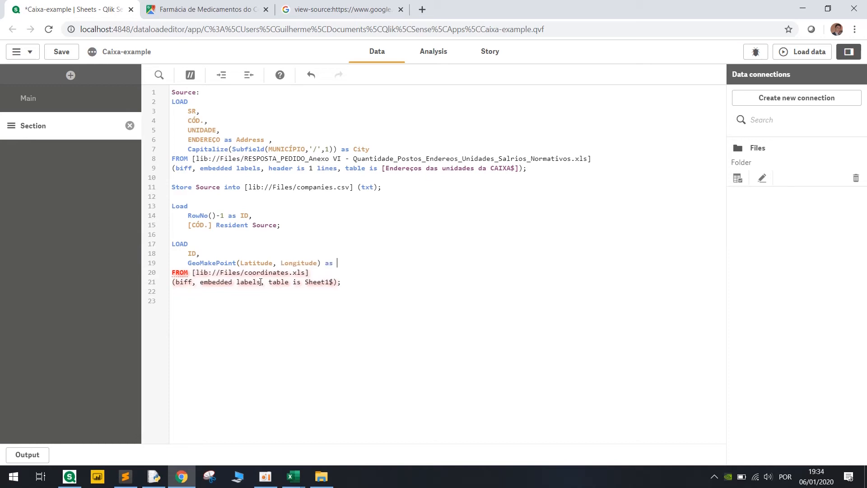
{"action": "type", "text": "Coordinates"}
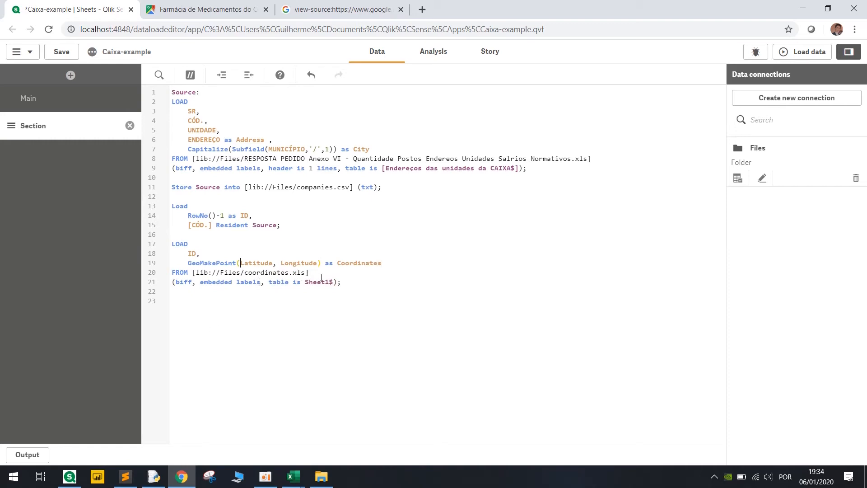
{"action": "type", "text": "replace("}
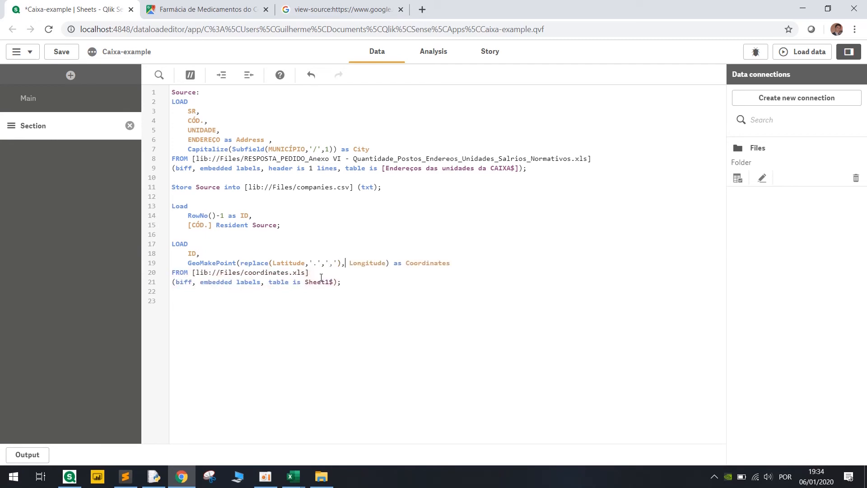
{"action": "type", "text": "replace("}
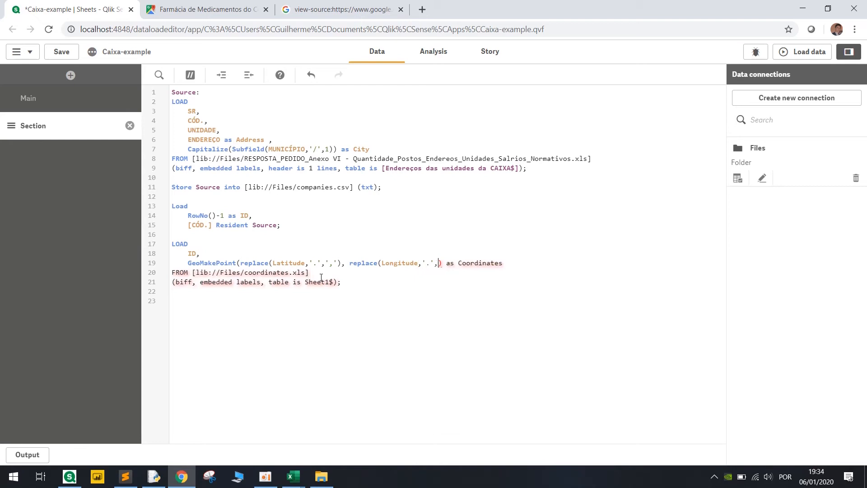
{"action": "type", "text": ")"}
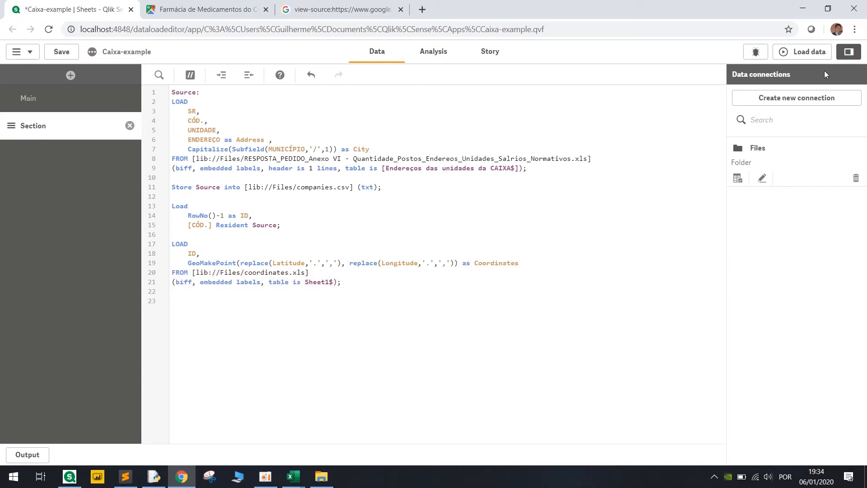
{"action": "left_click", "coordinate": [801, 51]}
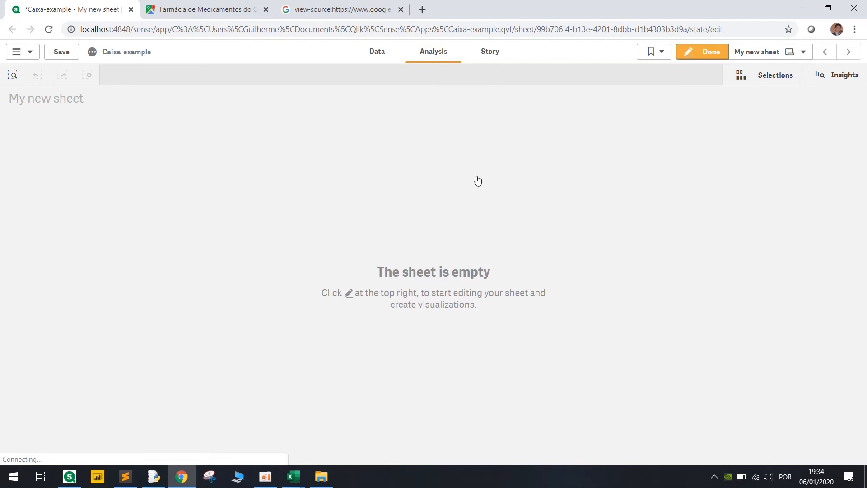
Add a map to the sheet with a point layer using CÓD. as dimension and its location field set.
{"action": "left_click", "coordinate": [689, 52]}
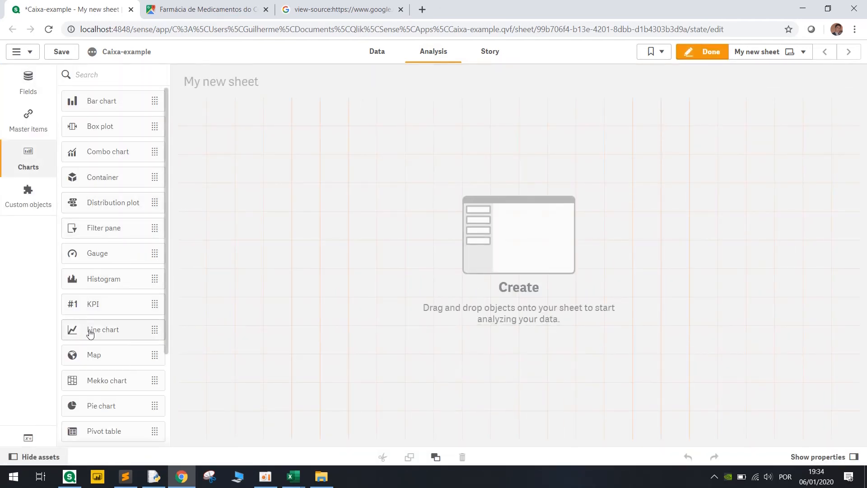
{"action": "mouse_move", "coordinate": [215, 314]}
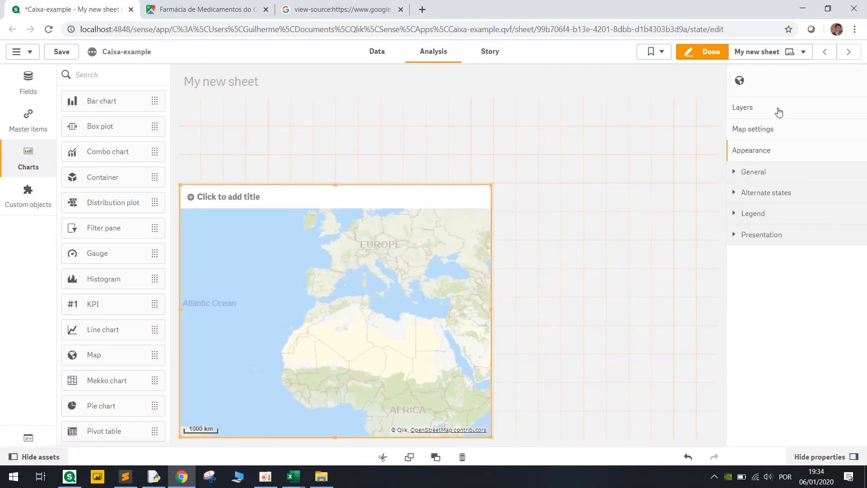
{"action": "left_click", "coordinate": [743, 108]}
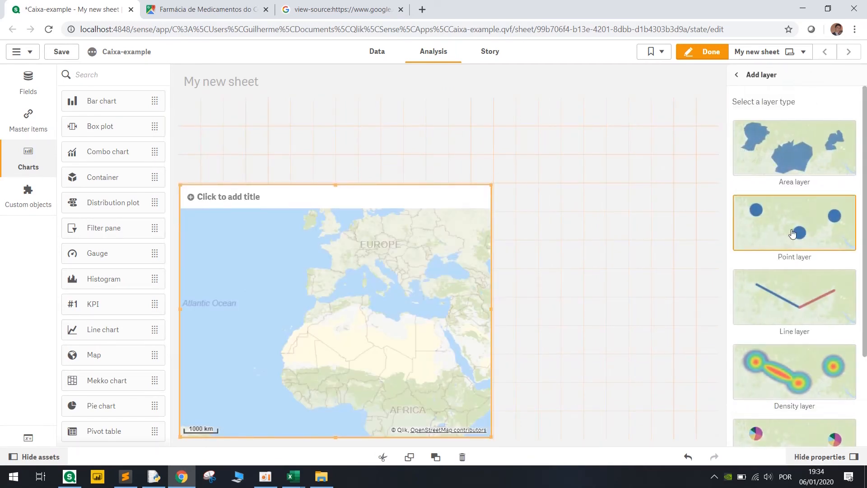
{"action": "left_click", "coordinate": [794, 222]}
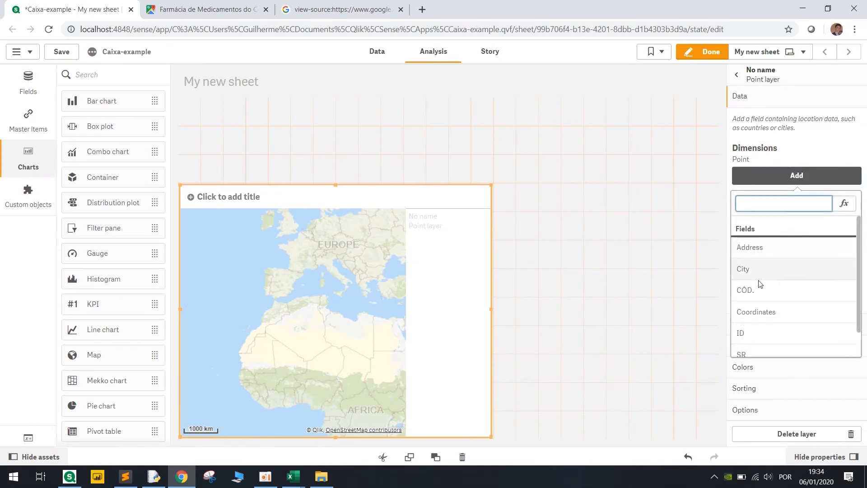
{"action": "left_click", "coordinate": [744, 290]}
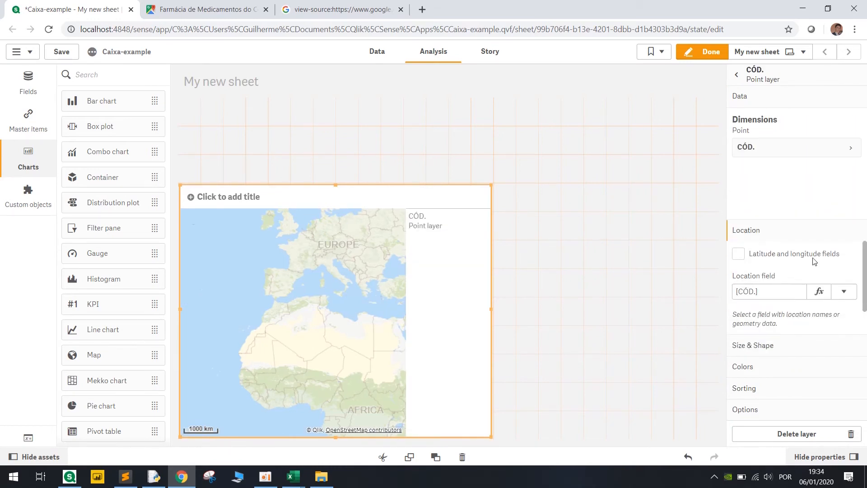
{"action": "left_click", "coordinate": [844, 180]}
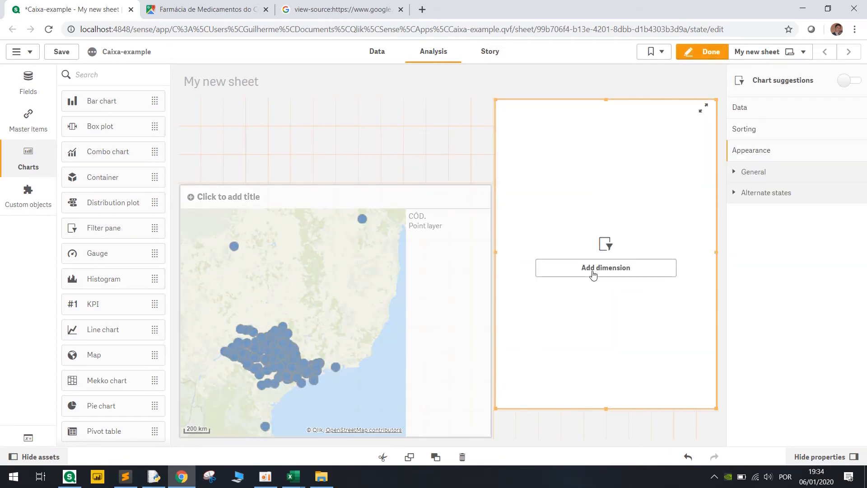
Make the second chart a filter pane on the City field and finish editing.
{"action": "left_click", "coordinate": [606, 268]}
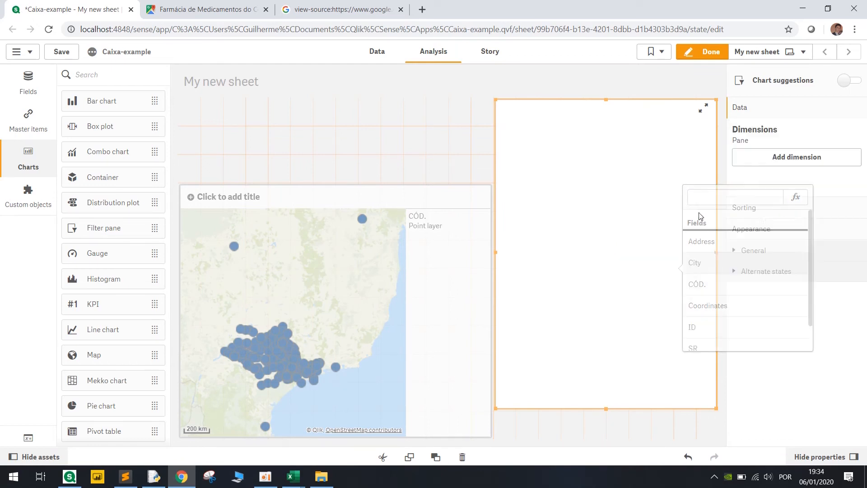
{"action": "left_click", "coordinate": [695, 263]}
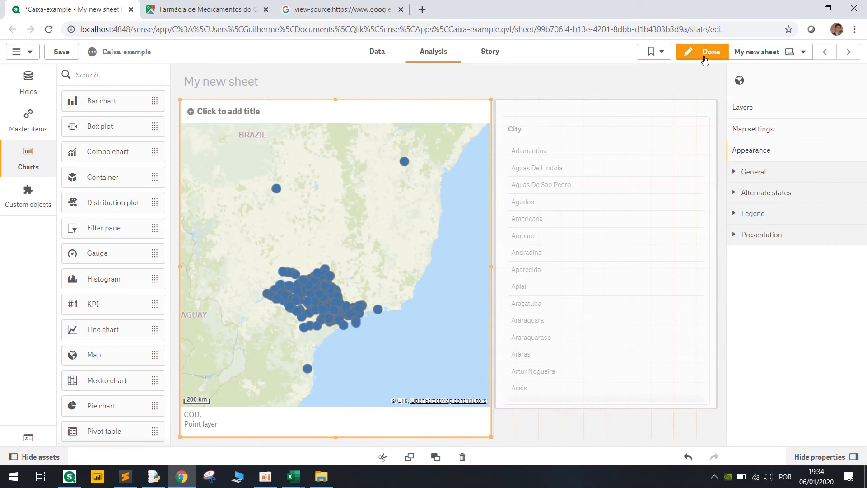
{"action": "left_click", "coordinate": [703, 52]}
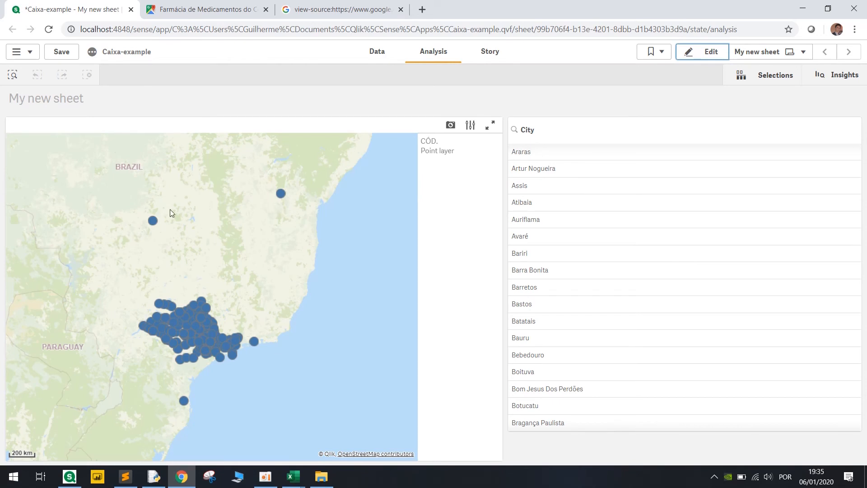
Select São Carlos in the City filter so the map narrows to that city's units.
{"action": "scroll", "scroll_direction": "down", "scroll_amount": 3}
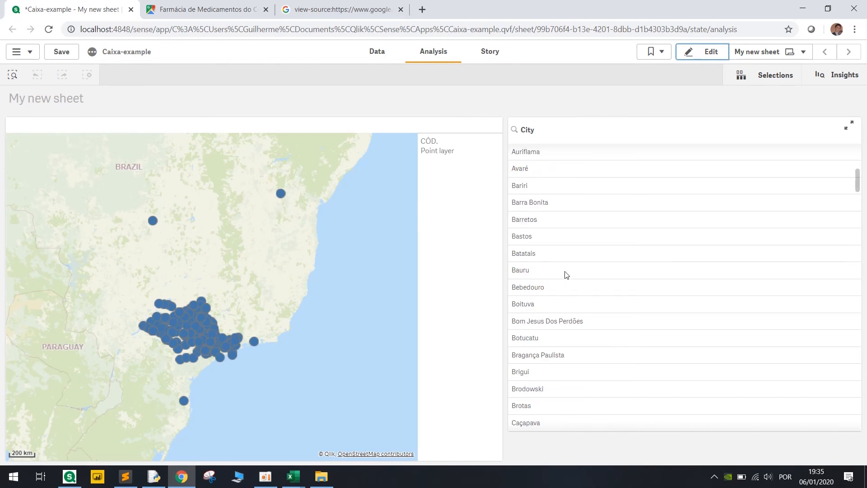
{"action": "scroll", "scroll_direction": "down", "scroll_amount": 3}
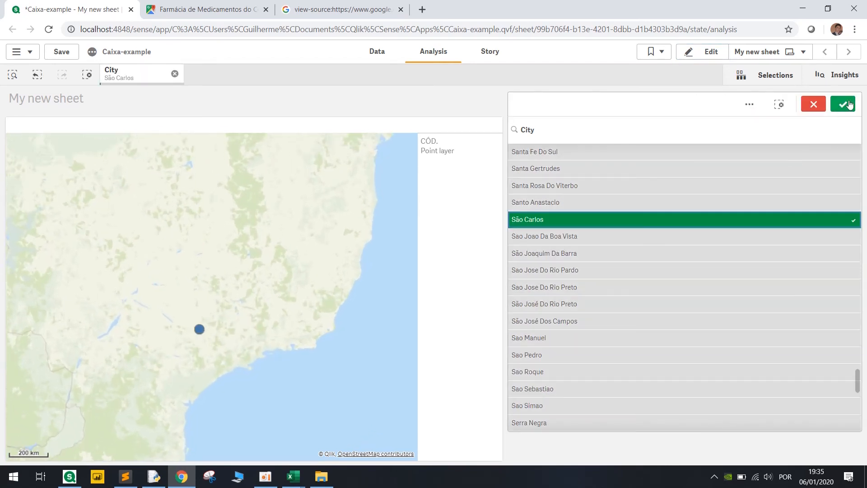
{"action": "left_click", "coordinate": [843, 104]}
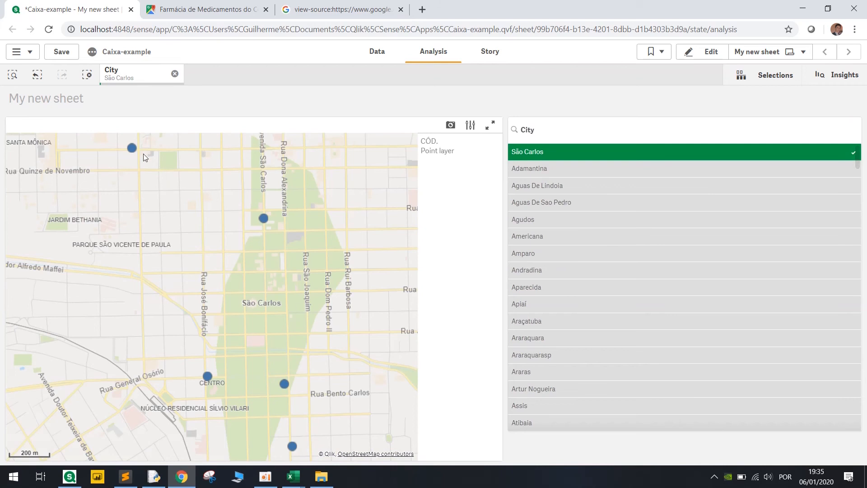
{"action": "mouse_move", "coordinate": [676, 90]}
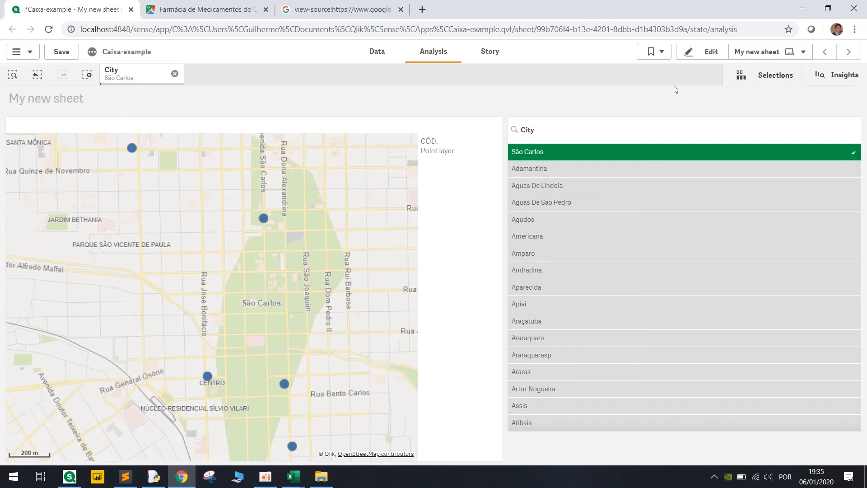
Turn on Show label with UNIDADE for the CÓD point layer and return to analysis view.
{"action": "left_click", "coordinate": [701, 52]}
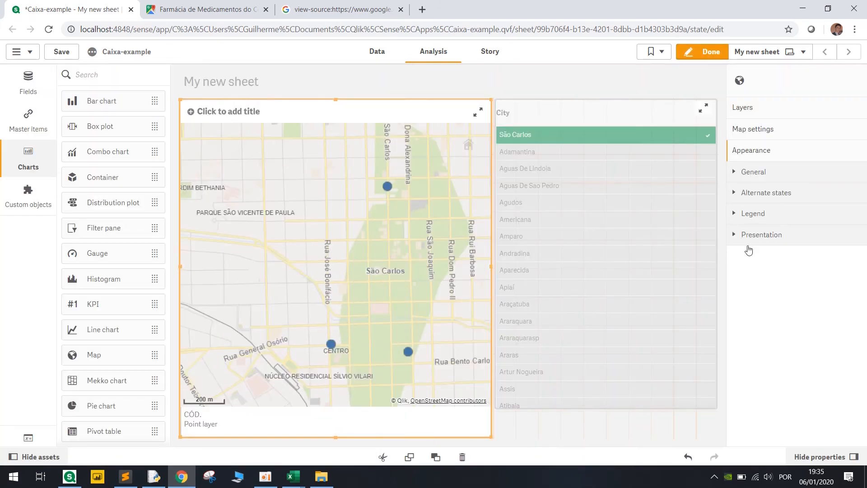
{"action": "left_click", "coordinate": [753, 172]}
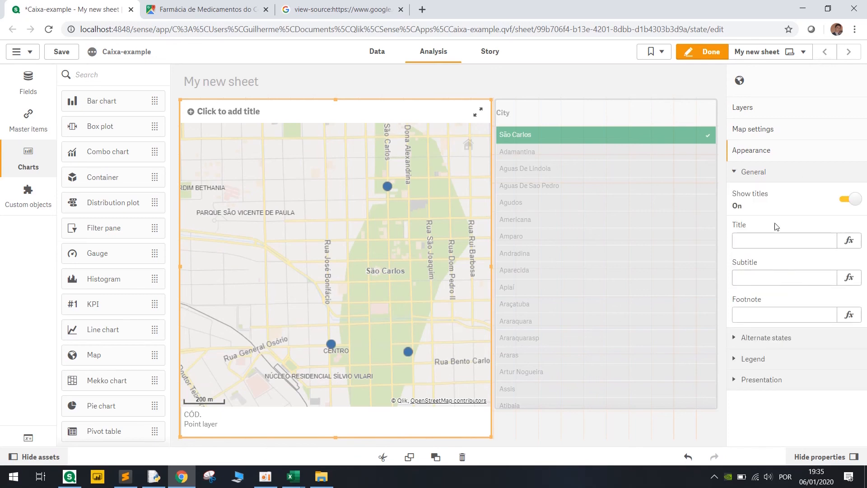
{"action": "left_click", "coordinate": [743, 107]}
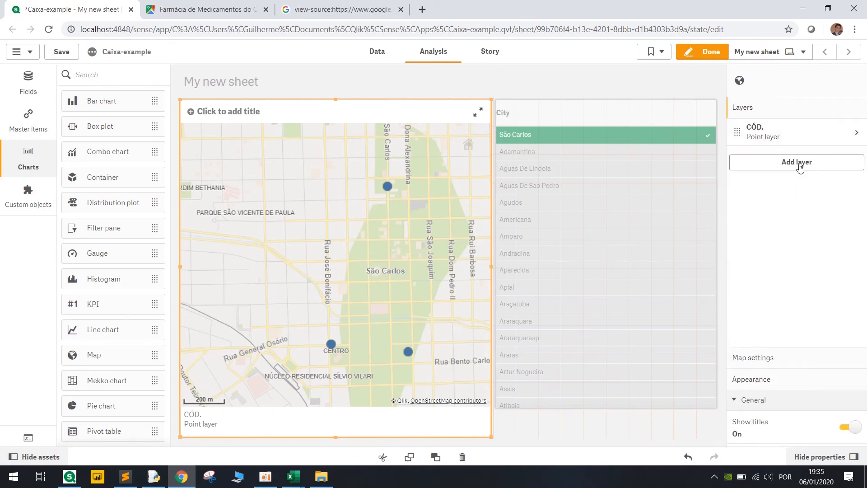
{"action": "left_click", "coordinate": [763, 132]}
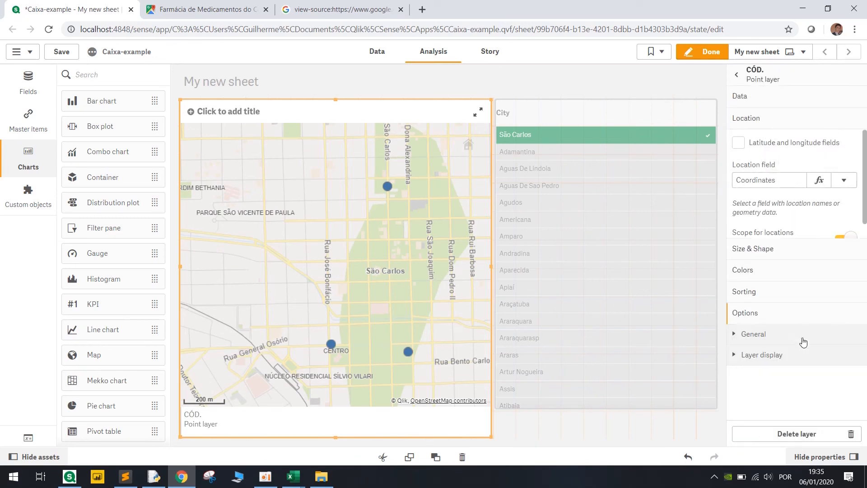
{"action": "left_click", "coordinate": [753, 333]}
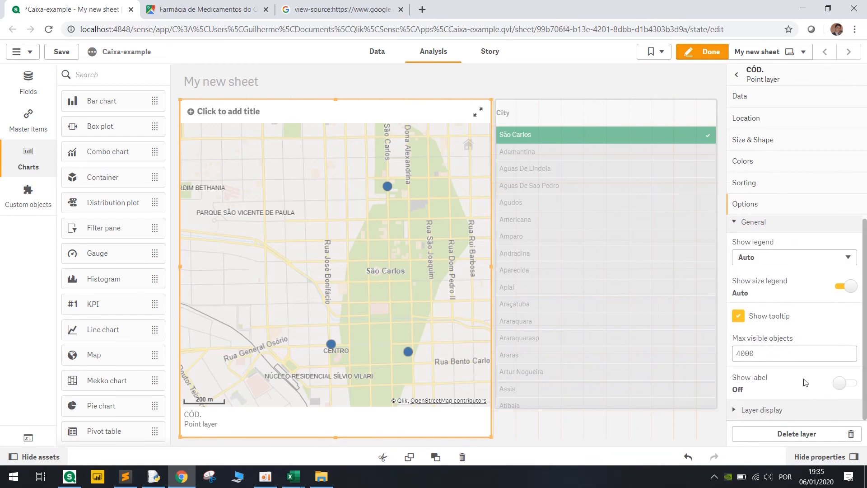
{"action": "left_click", "coordinate": [843, 383]}
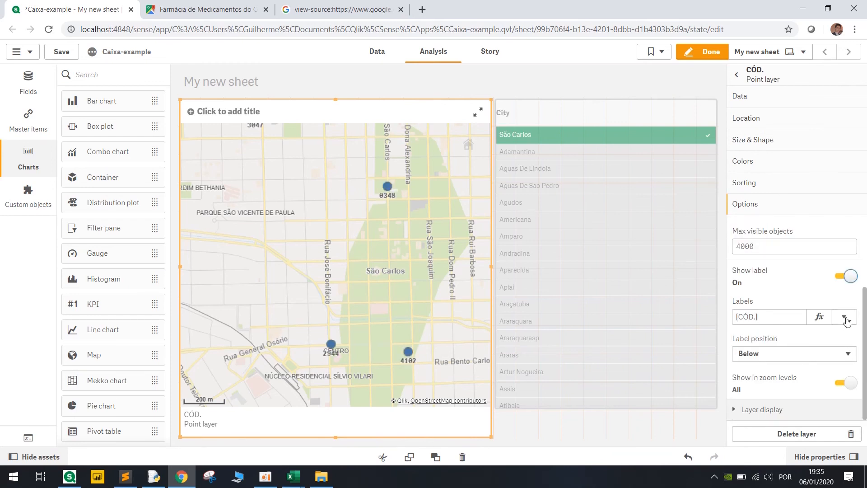
{"action": "left_click", "coordinate": [845, 316]}
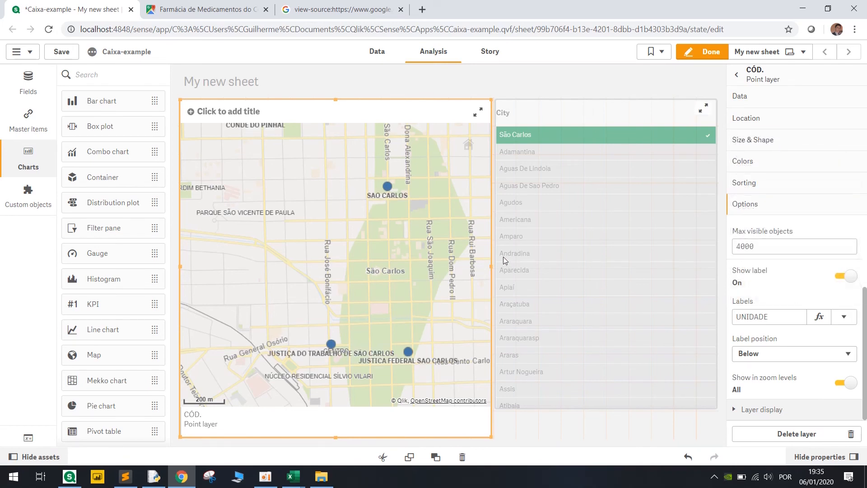
{"action": "mouse_move", "coordinate": [500, 222]}
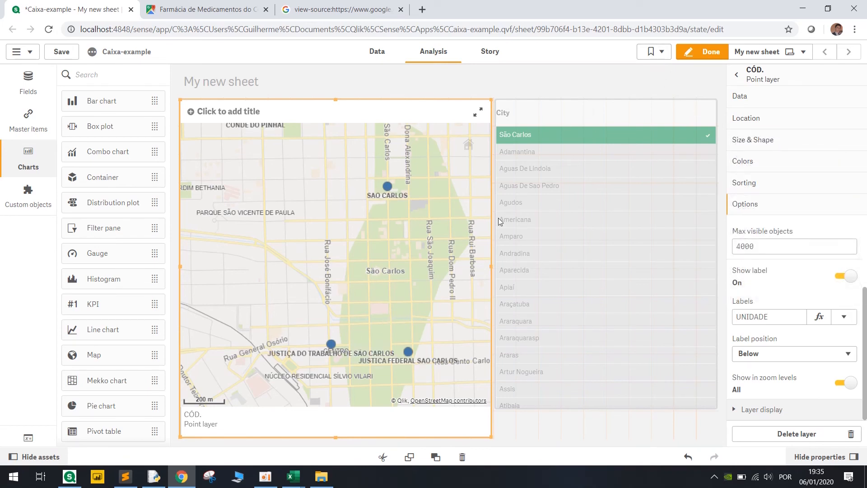
{"action": "left_click", "coordinate": [710, 52]}
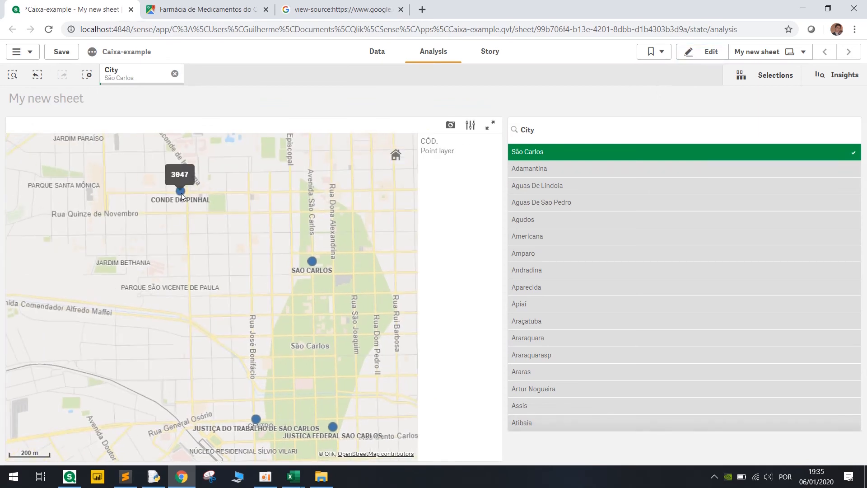
{"action": "mouse_move", "coordinate": [187, 205]}
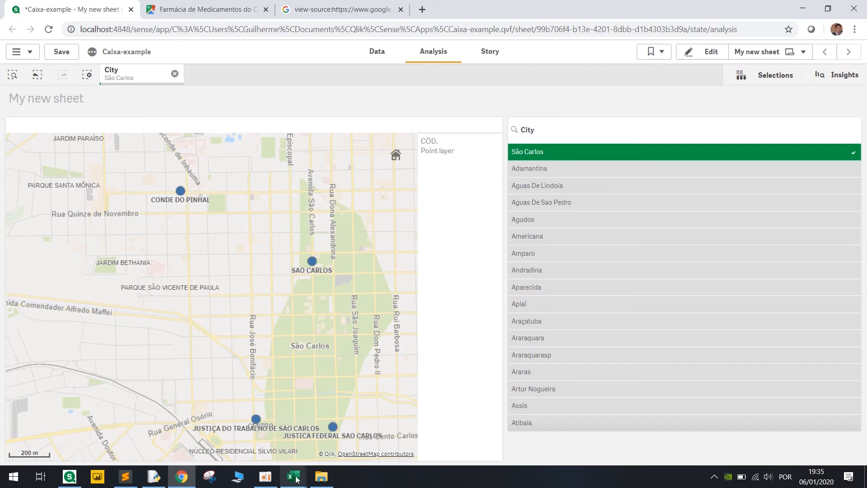
Find CONDE DO PINHAL in the Excel units list and select its Av. Doutor Carlos Botelho address cell.
{"action": "left_click", "coordinate": [293, 476]}
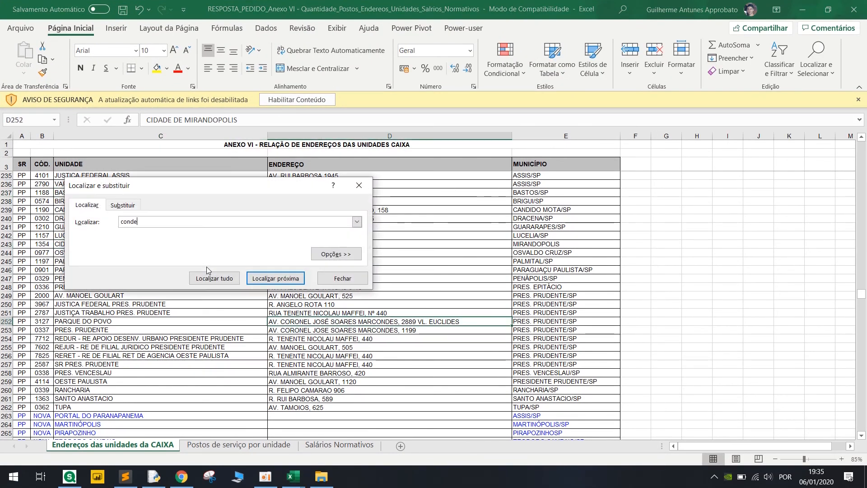
{"action": "left_click", "coordinate": [275, 278]}
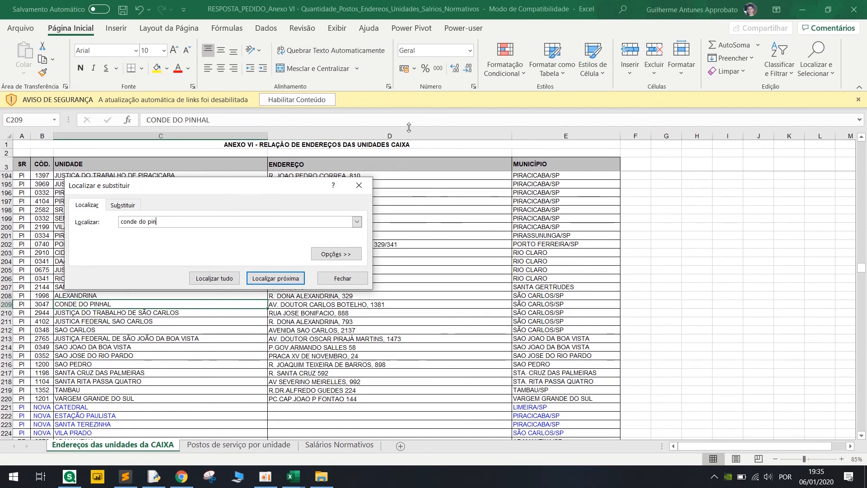
{"action": "left_click", "coordinate": [341, 277]}
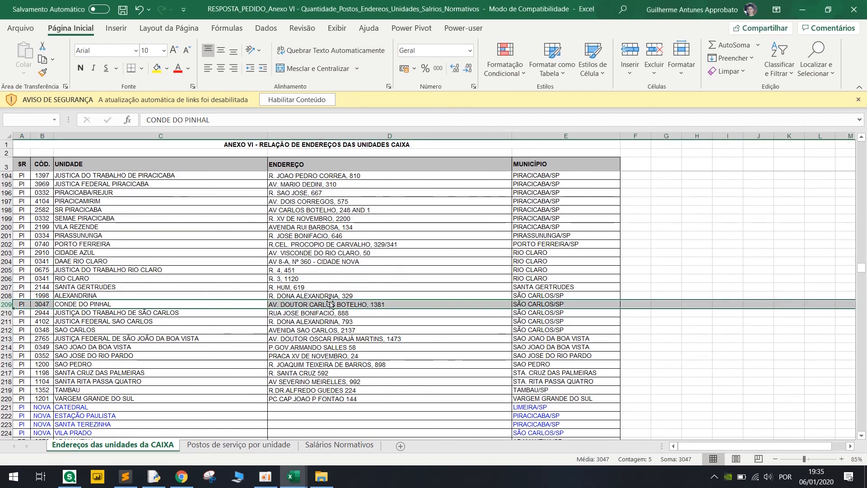
{"action": "left_click", "coordinate": [390, 304]}
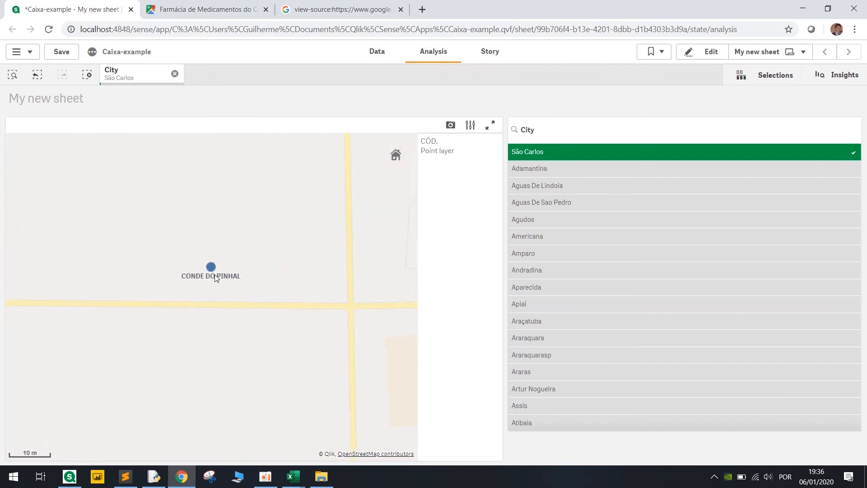
{"action": "scroll", "scroll_direction": "down", "scroll_amount": 3}
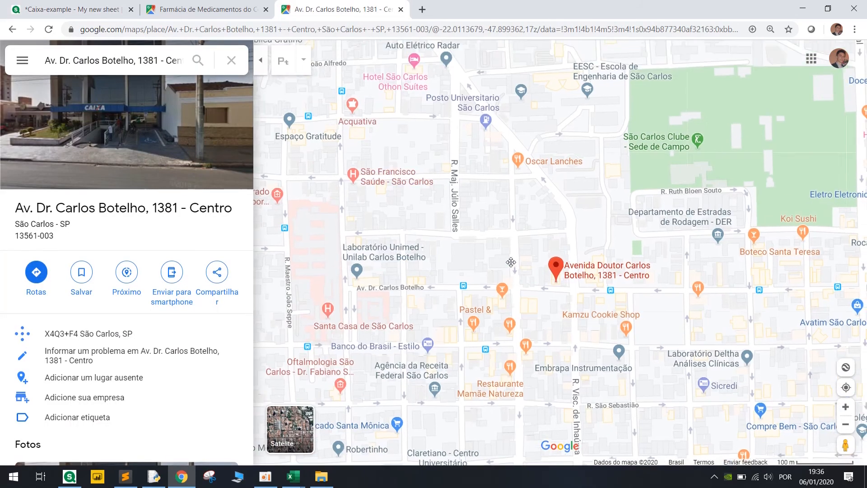
{"action": "left_click", "coordinate": [66, 9]}
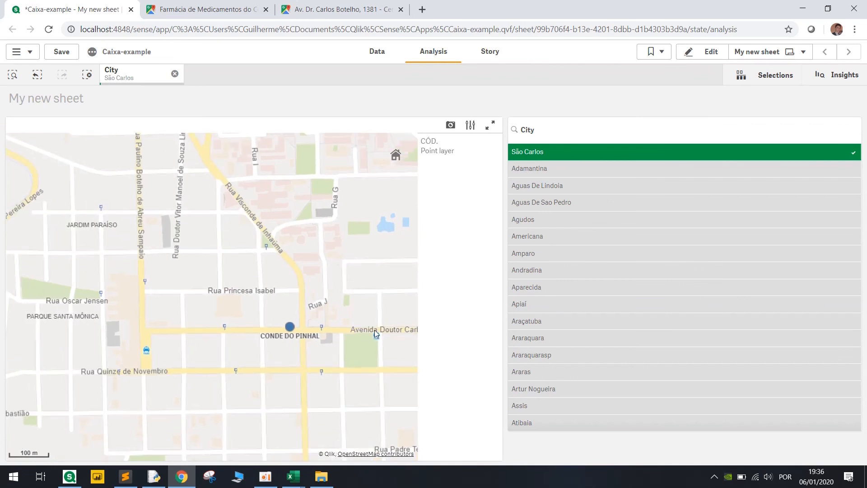
{"action": "left_click", "coordinate": [293, 477]}
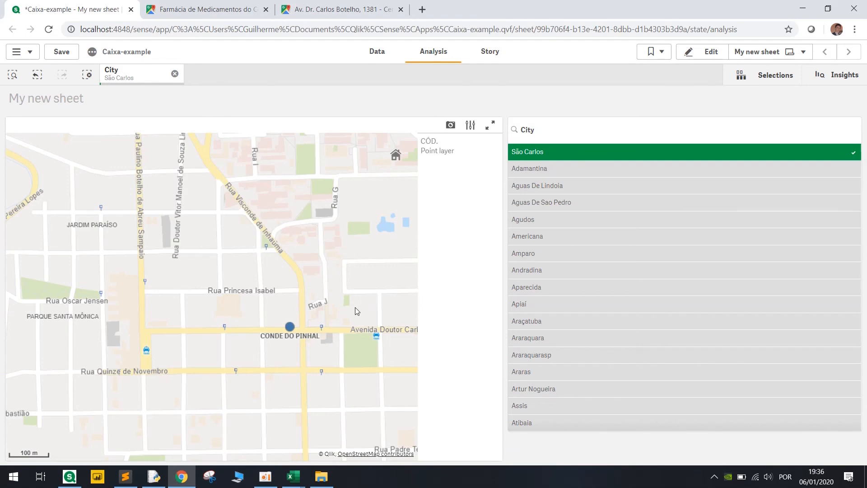
{"action": "mouse_move", "coordinate": [341, 124]}
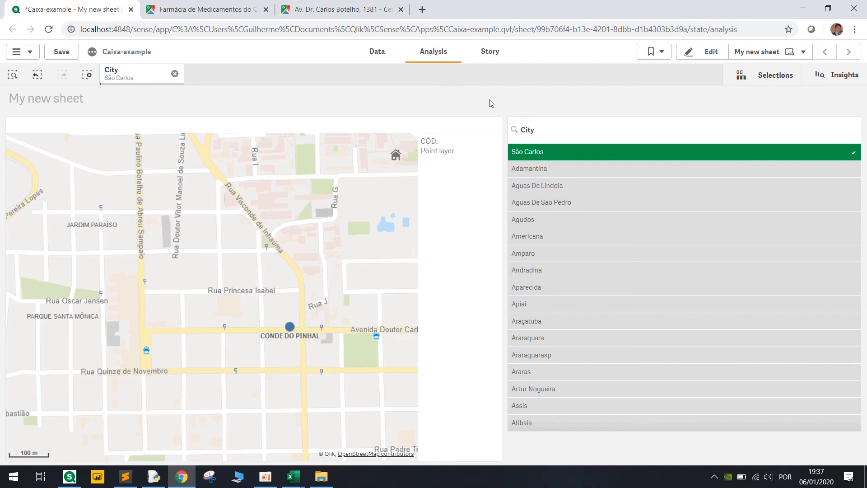
{"action": "mouse_move", "coordinate": [492, 100]}
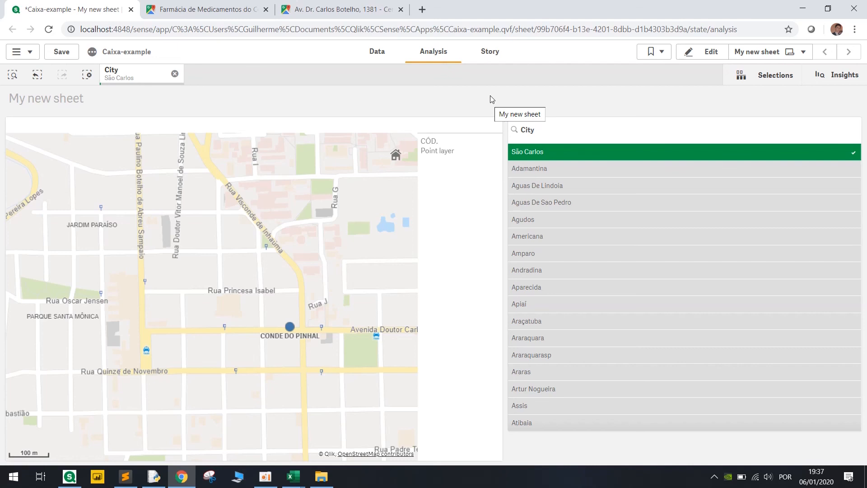
{"action": "mouse_move", "coordinate": [513, 59]}
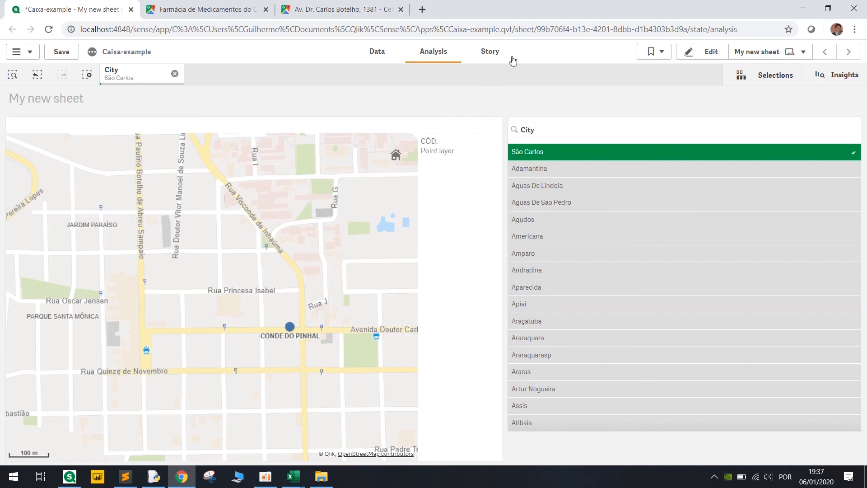
{"action": "mouse_move", "coordinate": [533, 108]}
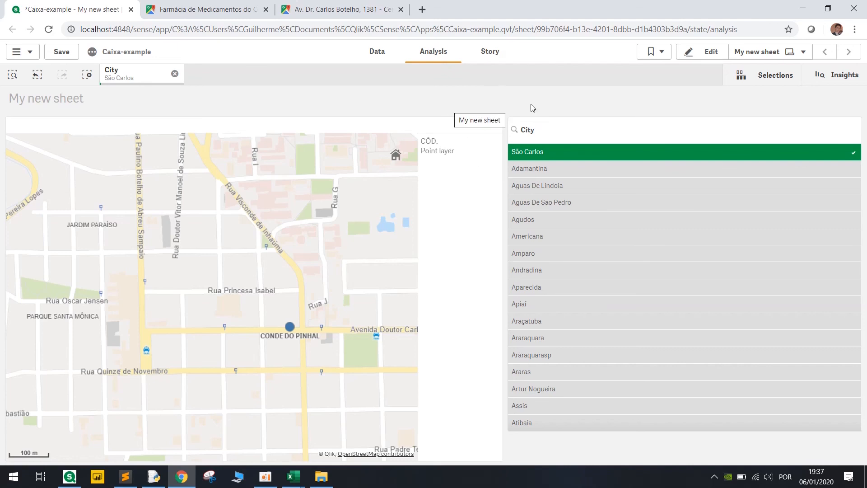